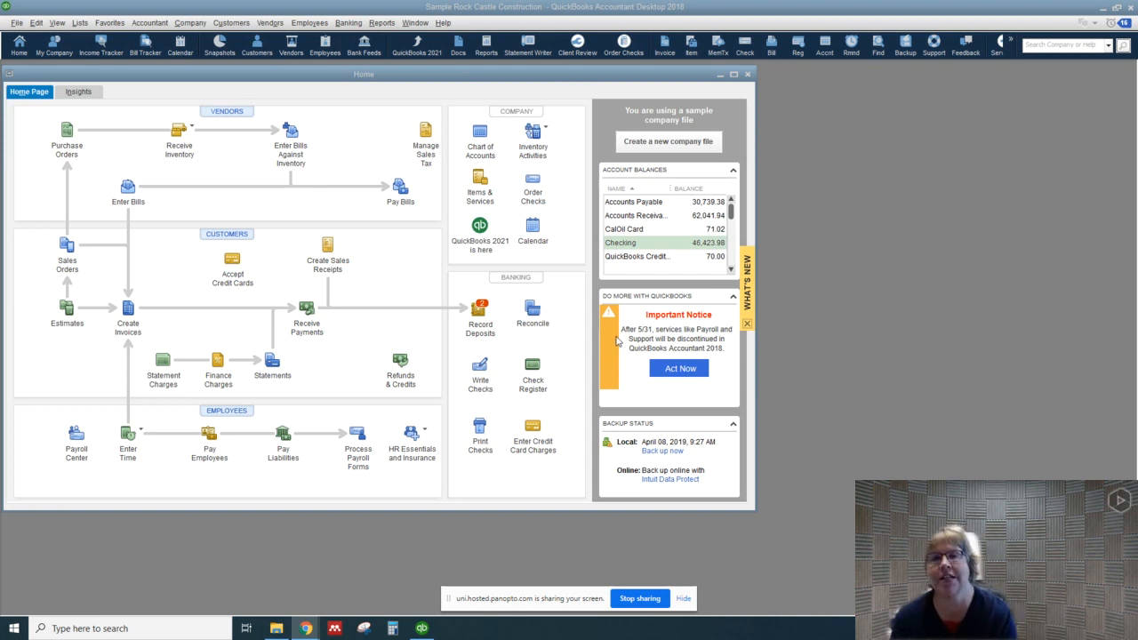
mouse_move(348, 176)
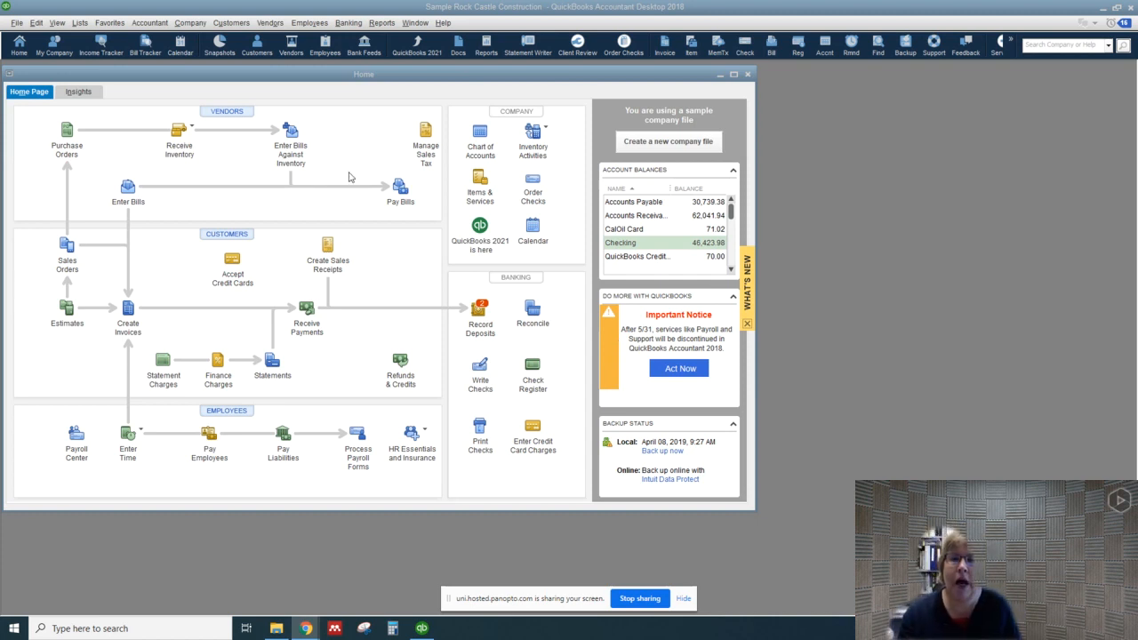
mouse_move(15, 357)
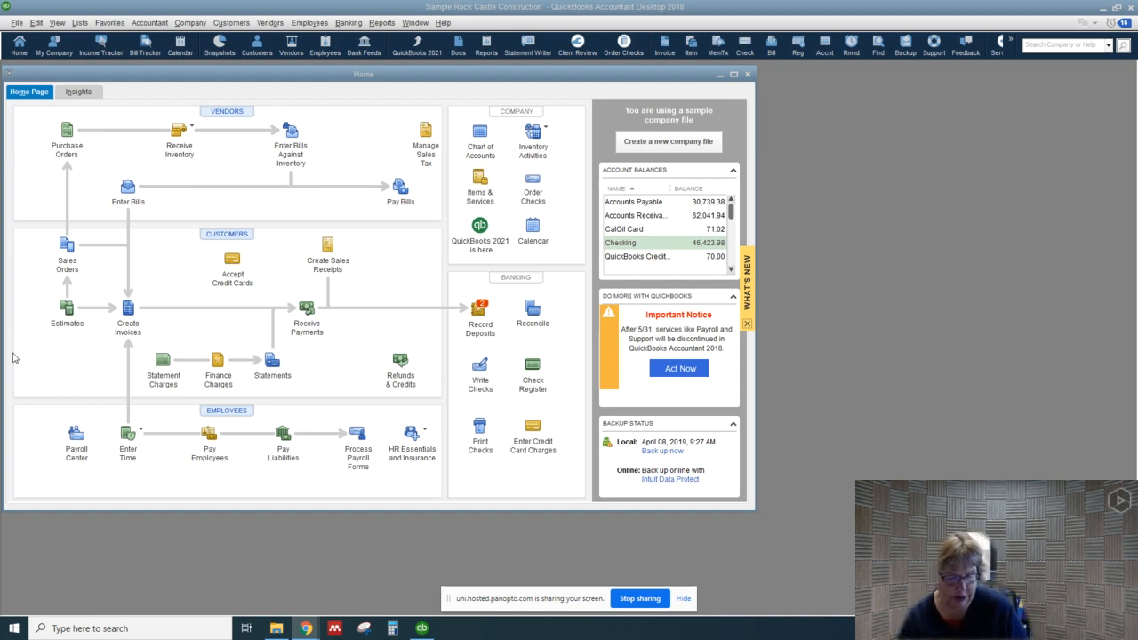
mouse_move(181, 156)
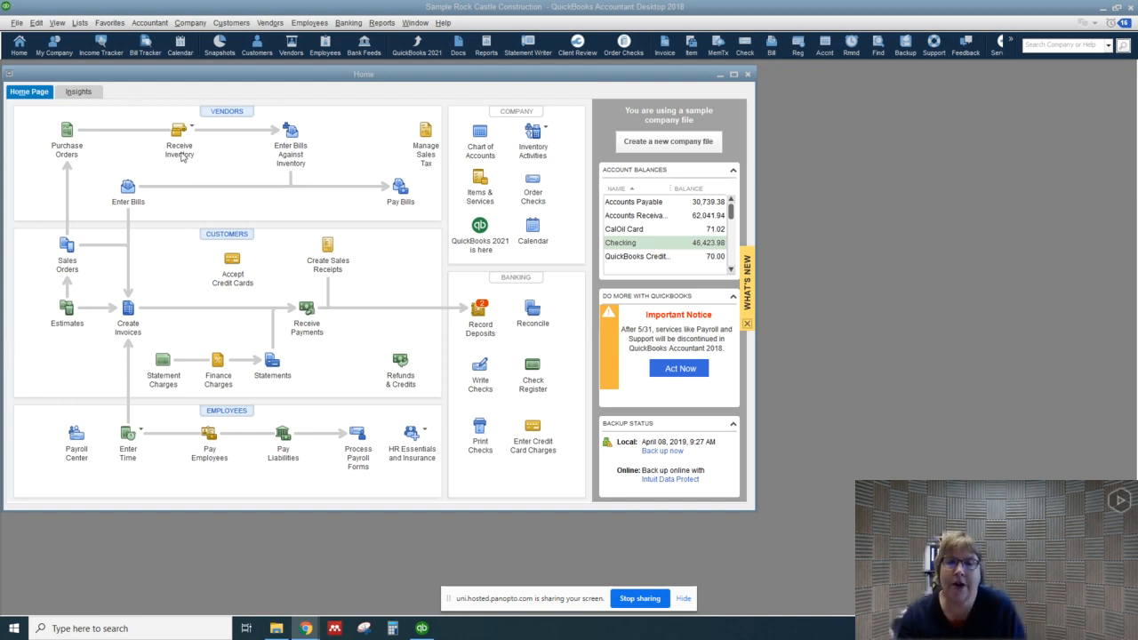
mouse_move(144, 194)
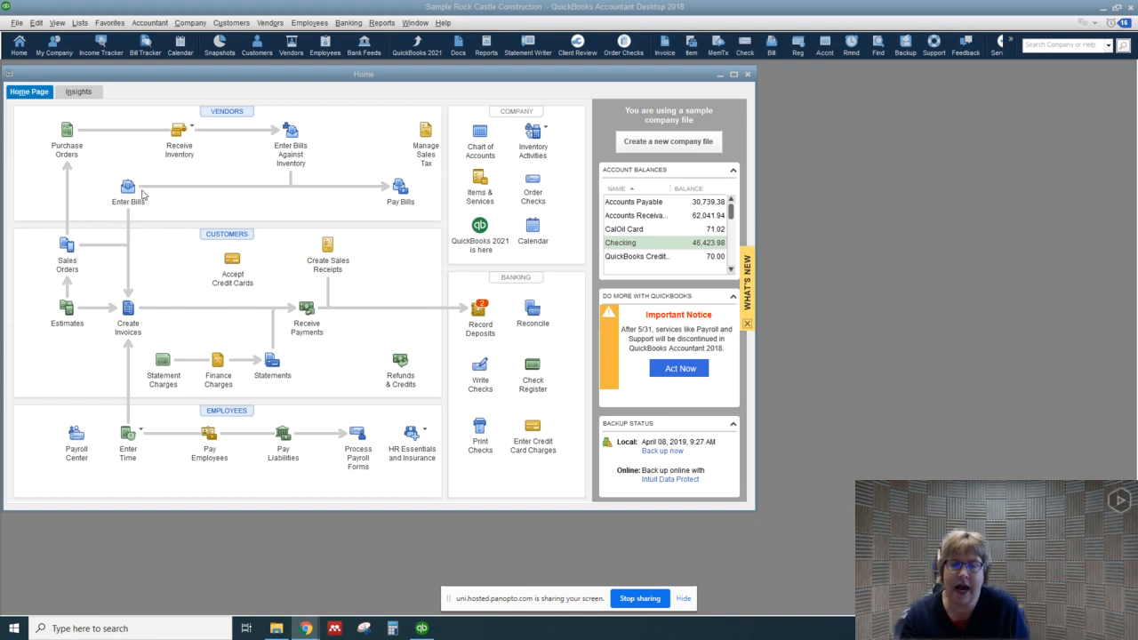
mouse_move(142, 221)
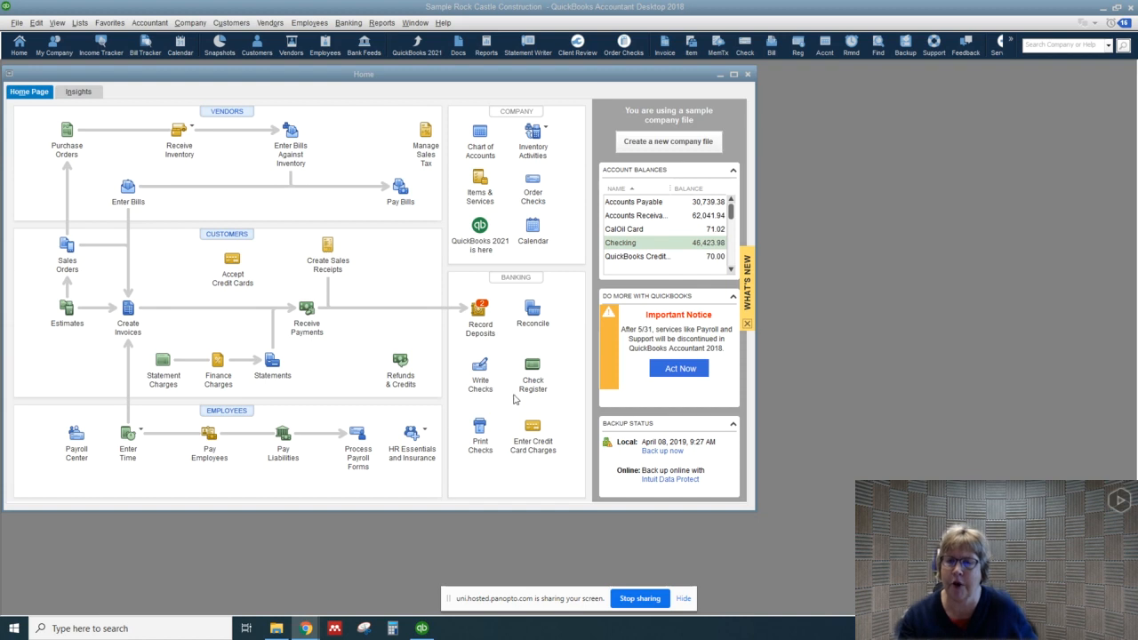
mouse_move(455, 400)
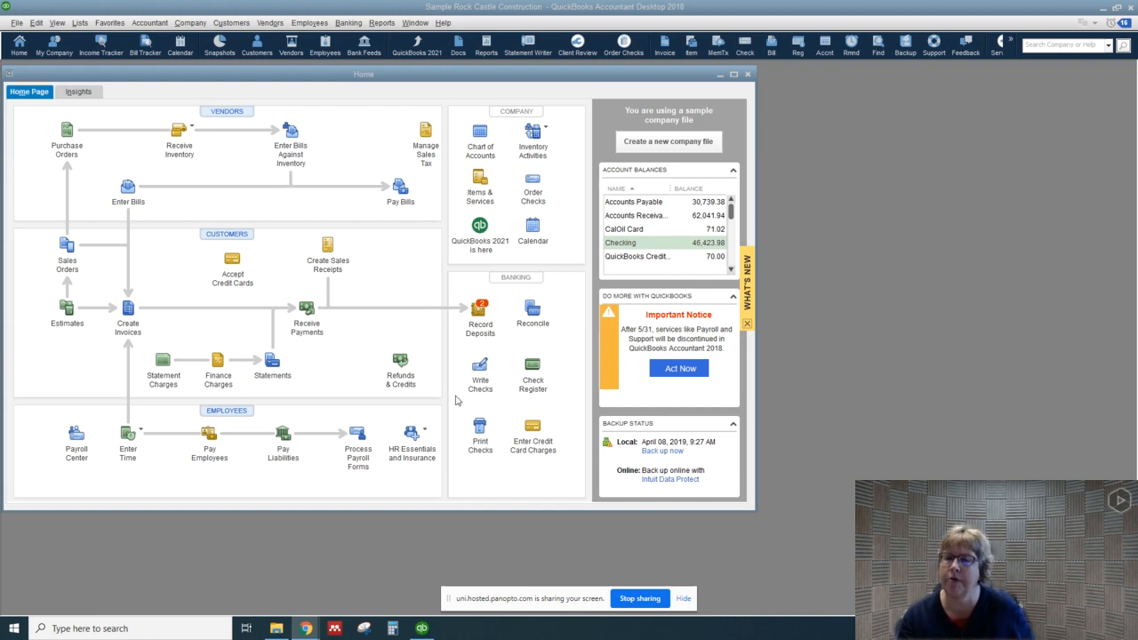
mouse_move(98, 199)
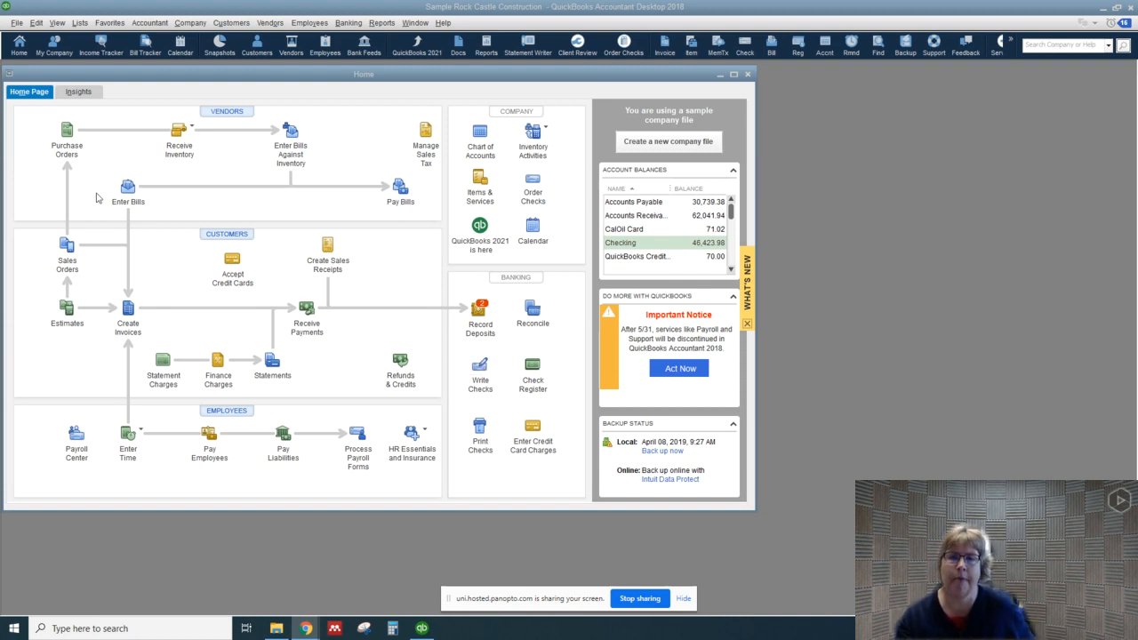
mouse_move(128, 187)
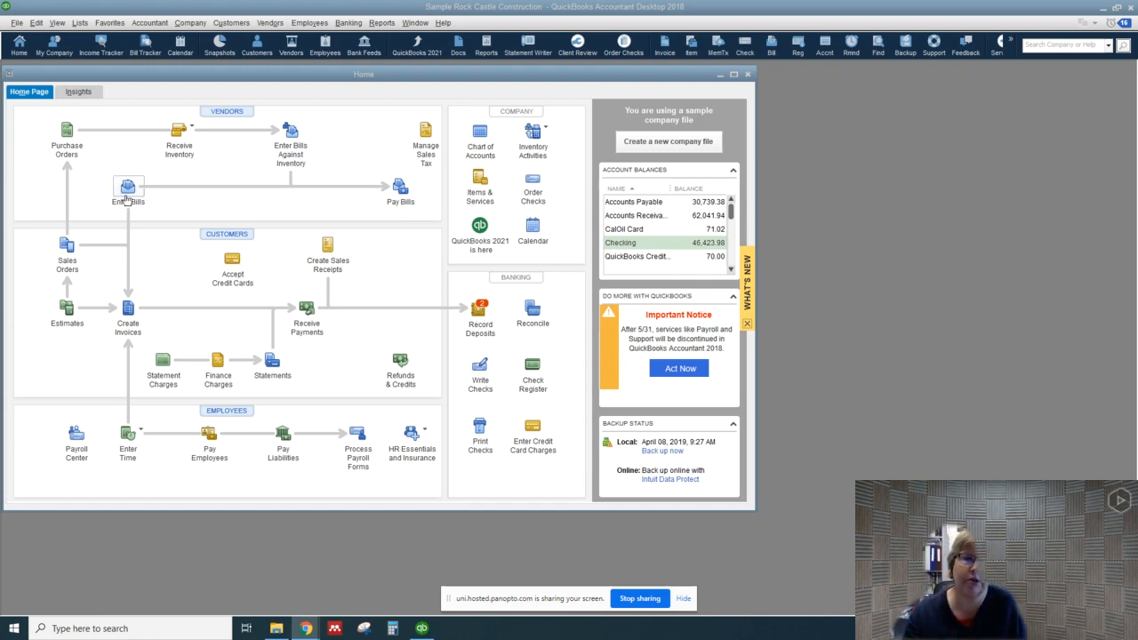
mouse_move(128, 187)
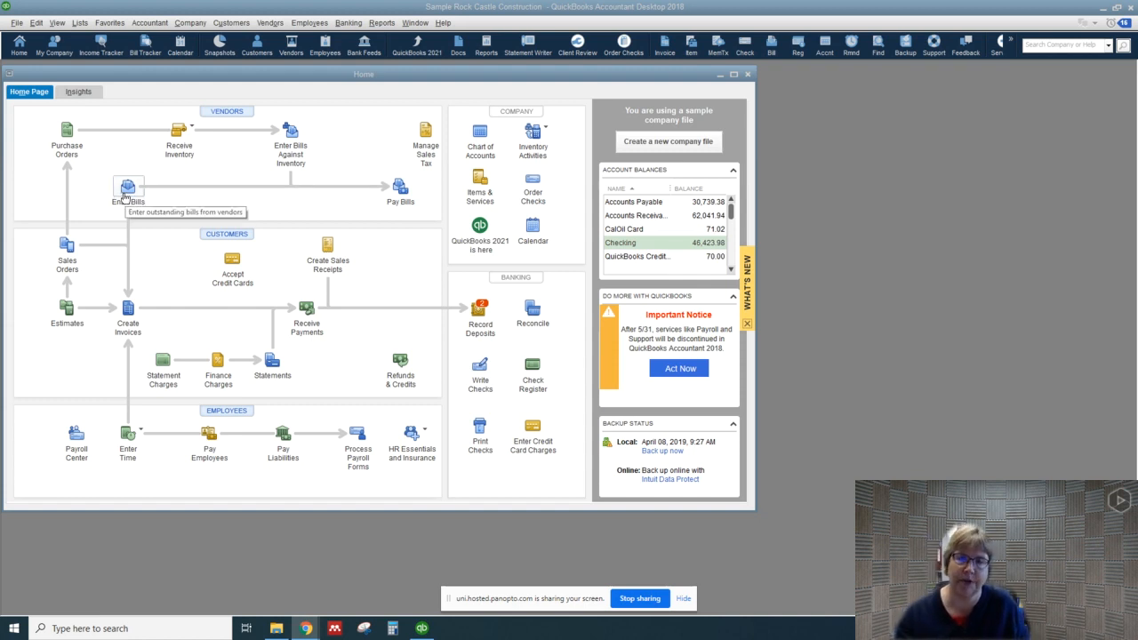
mouse_move(291, 131)
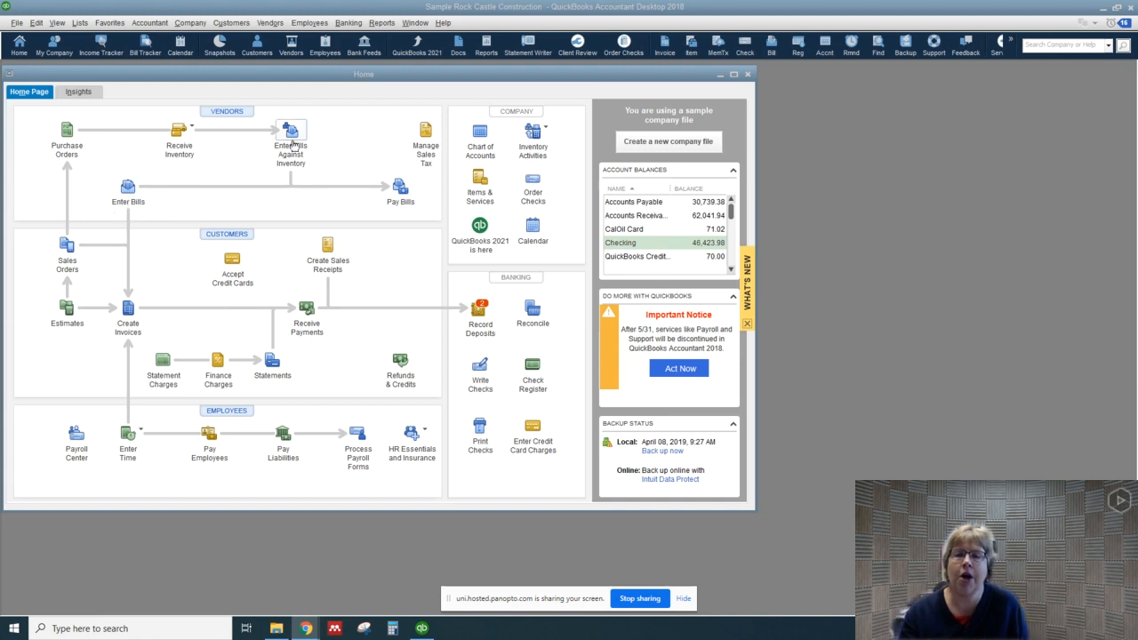
mouse_move(164, 171)
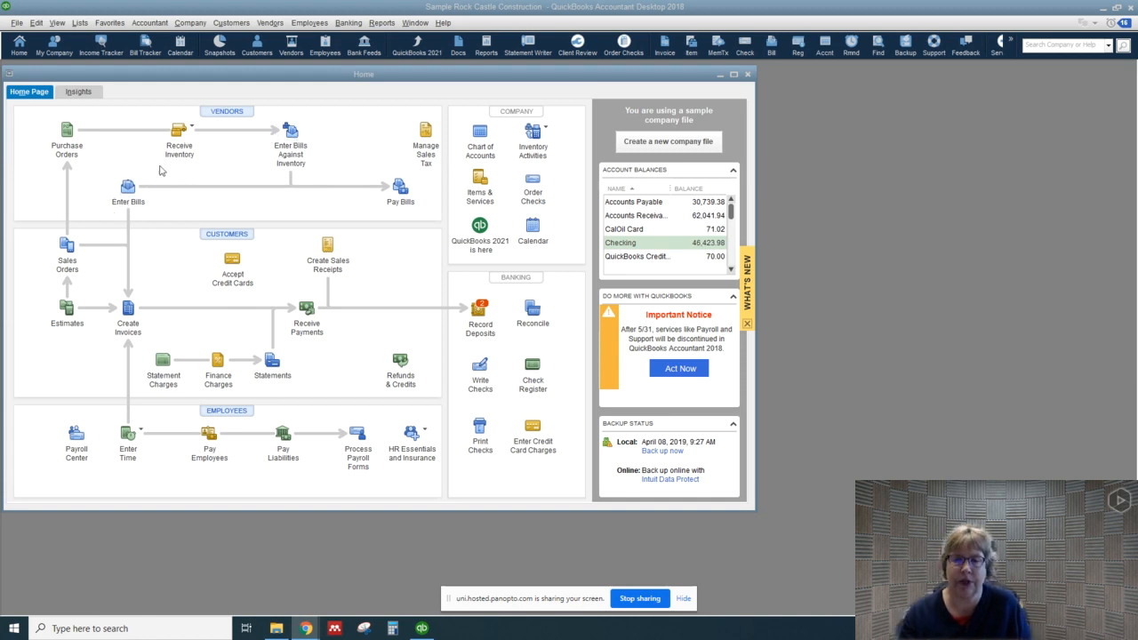
mouse_move(160, 228)
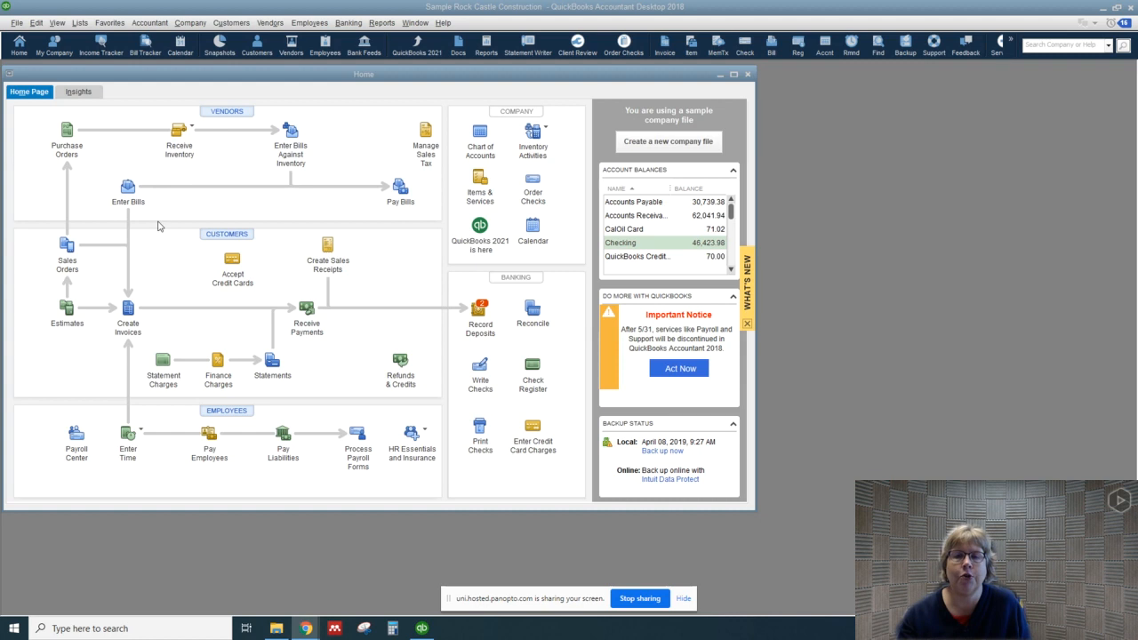
mouse_move(110, 224)
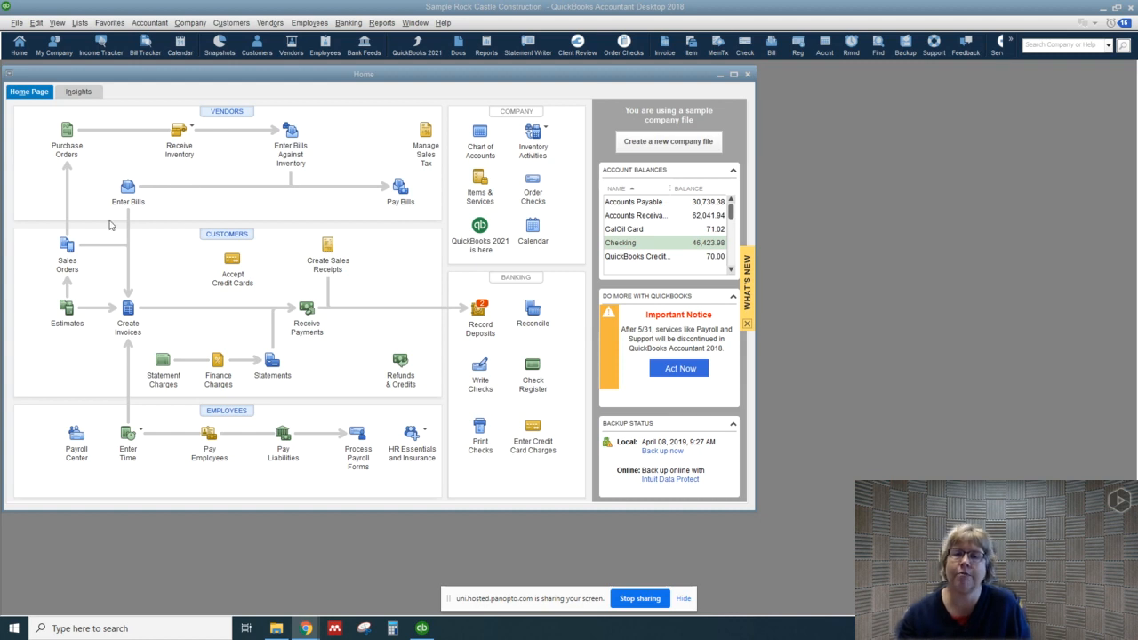
mouse_move(179, 246)
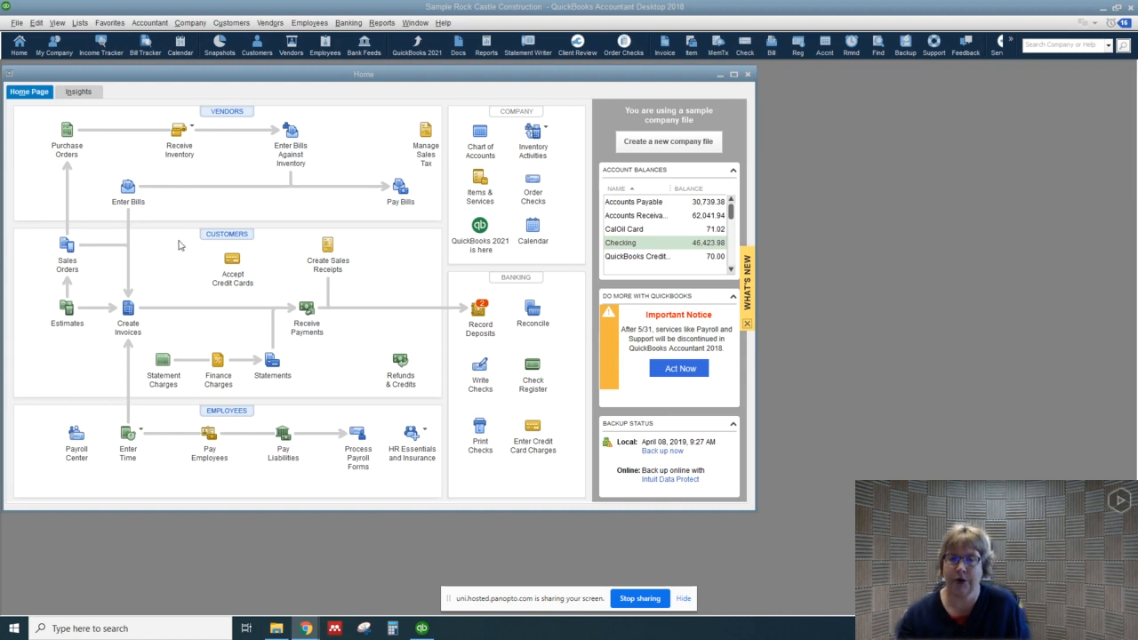
mouse_move(128, 187)
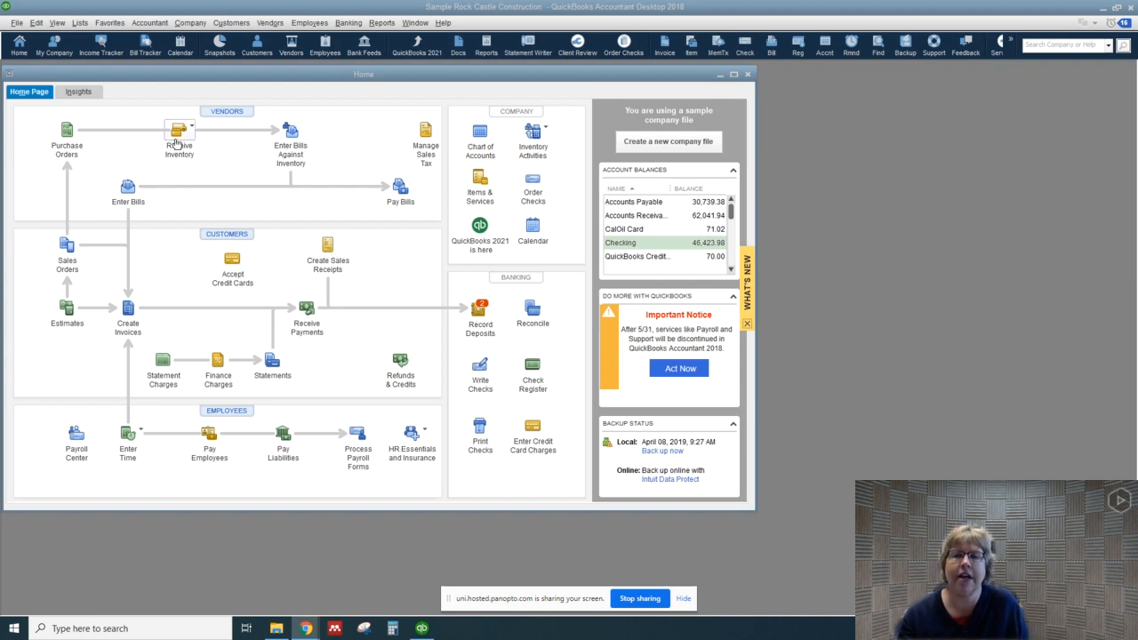
mouse_move(332, 201)
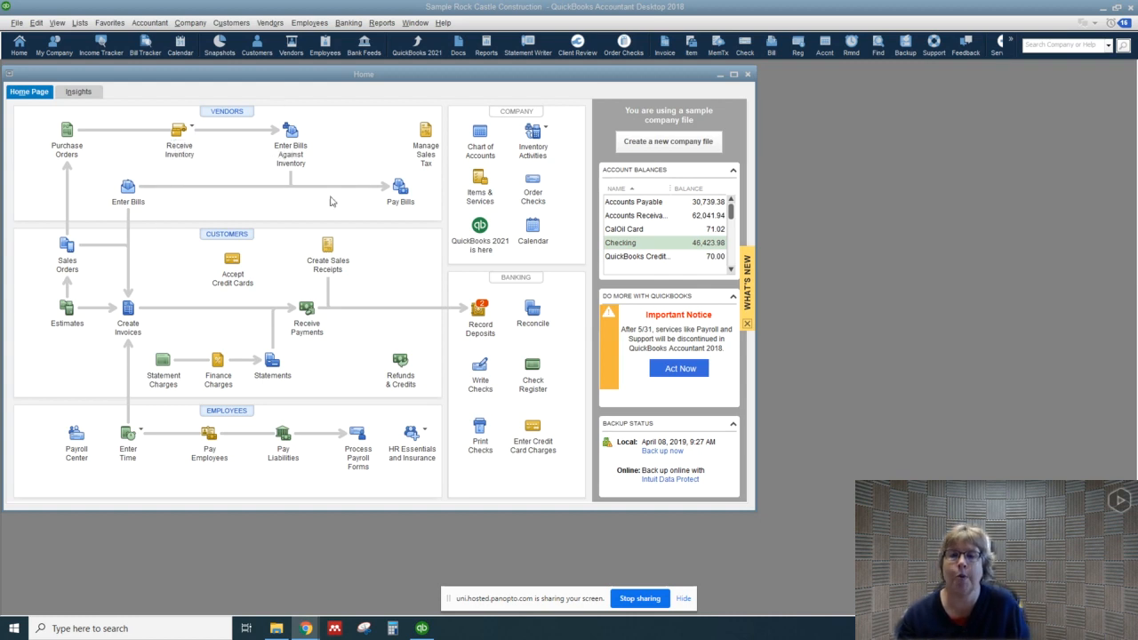
mouse_move(311, 142)
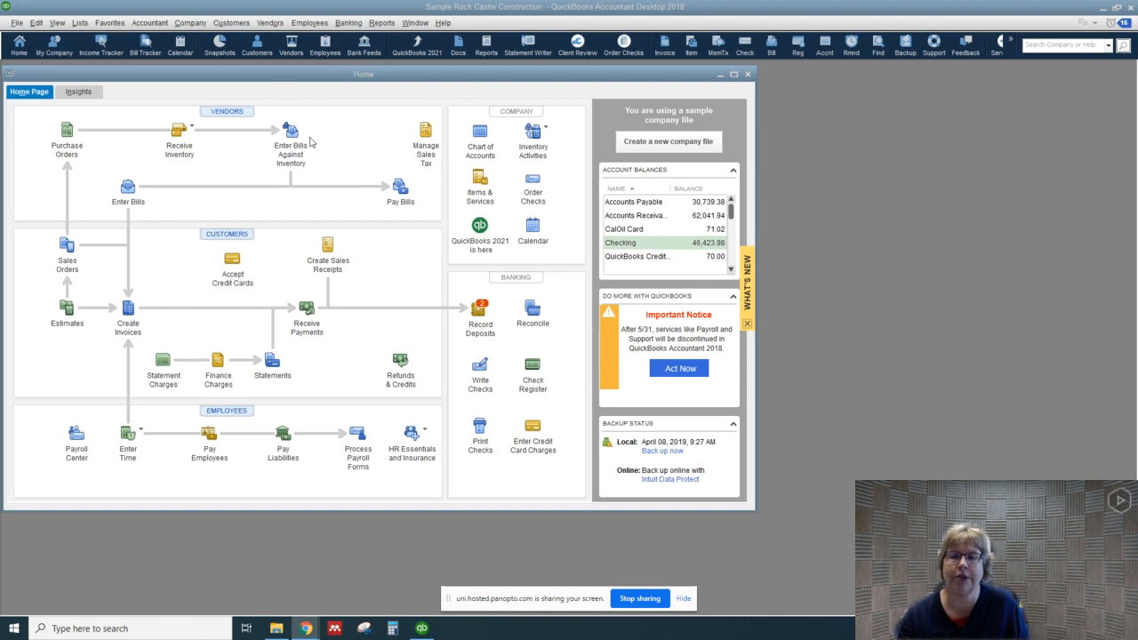
mouse_move(258, 167)
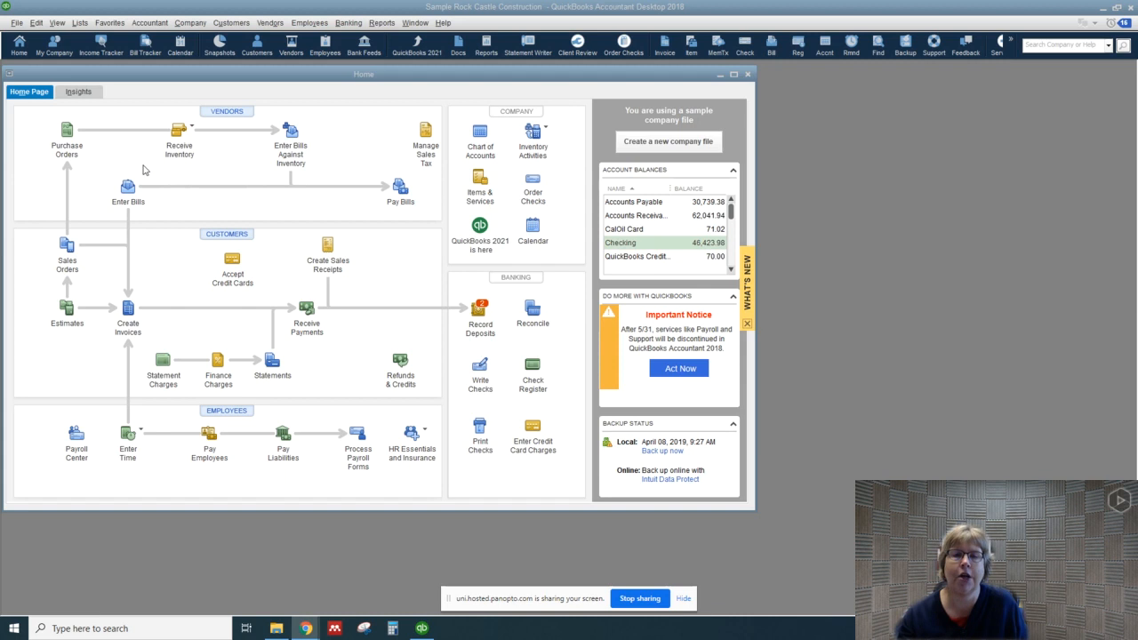
mouse_move(271, 156)
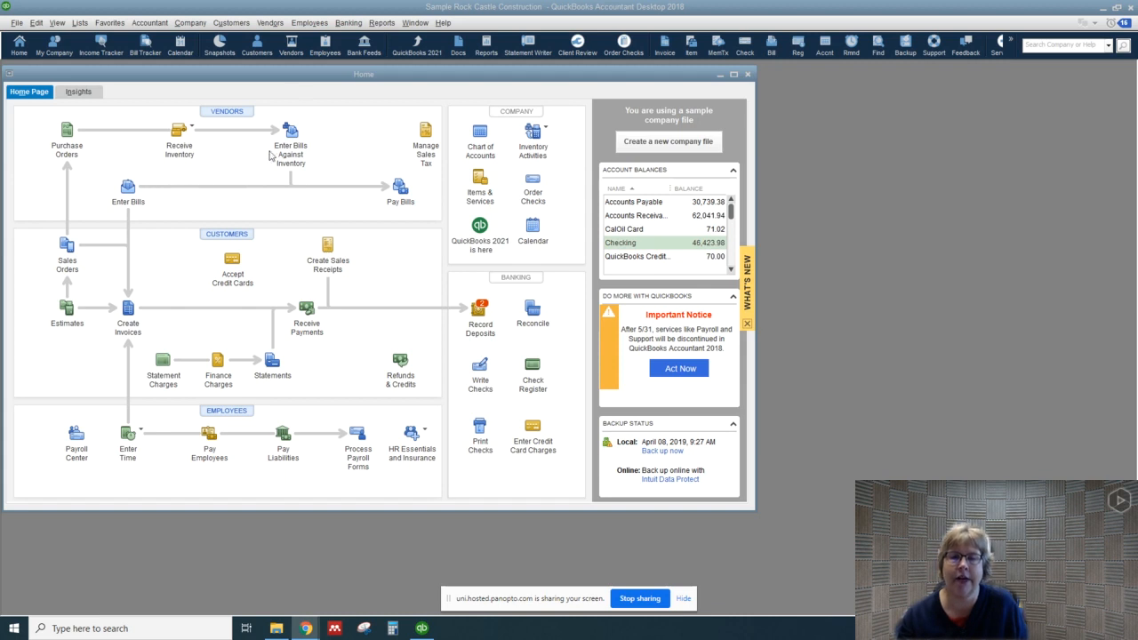
mouse_move(178, 131)
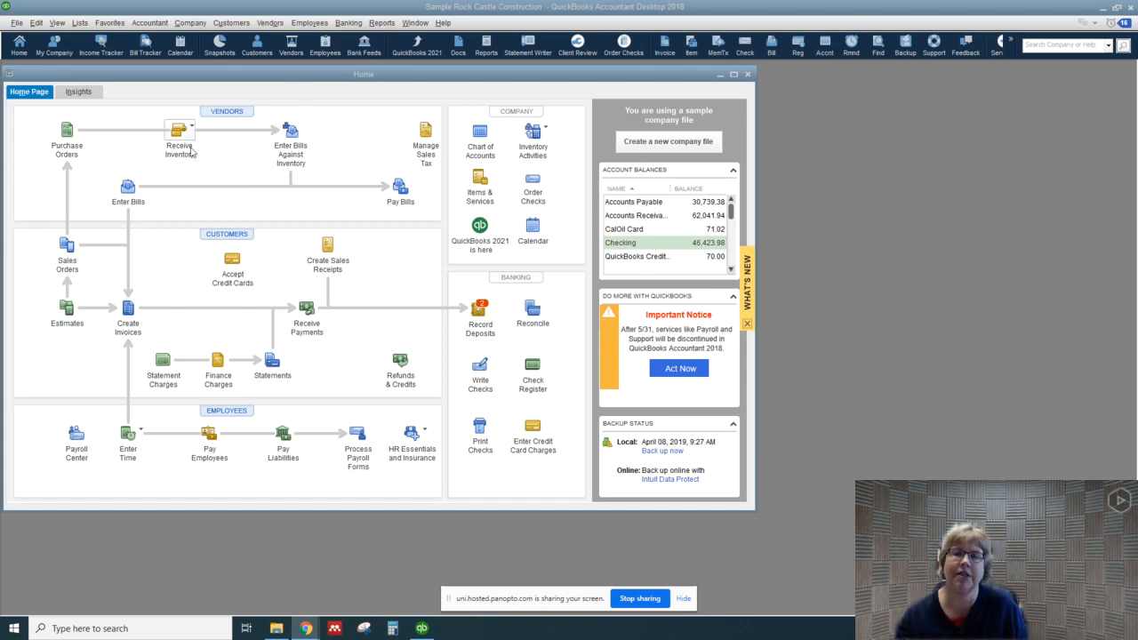
mouse_move(252, 213)
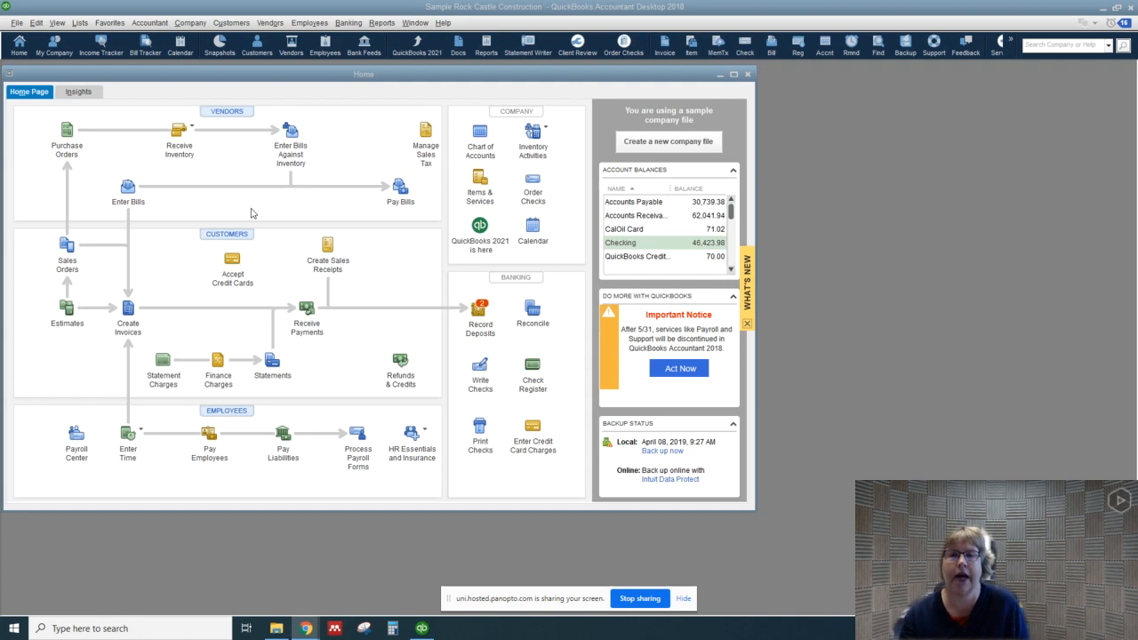
mouse_move(106, 220)
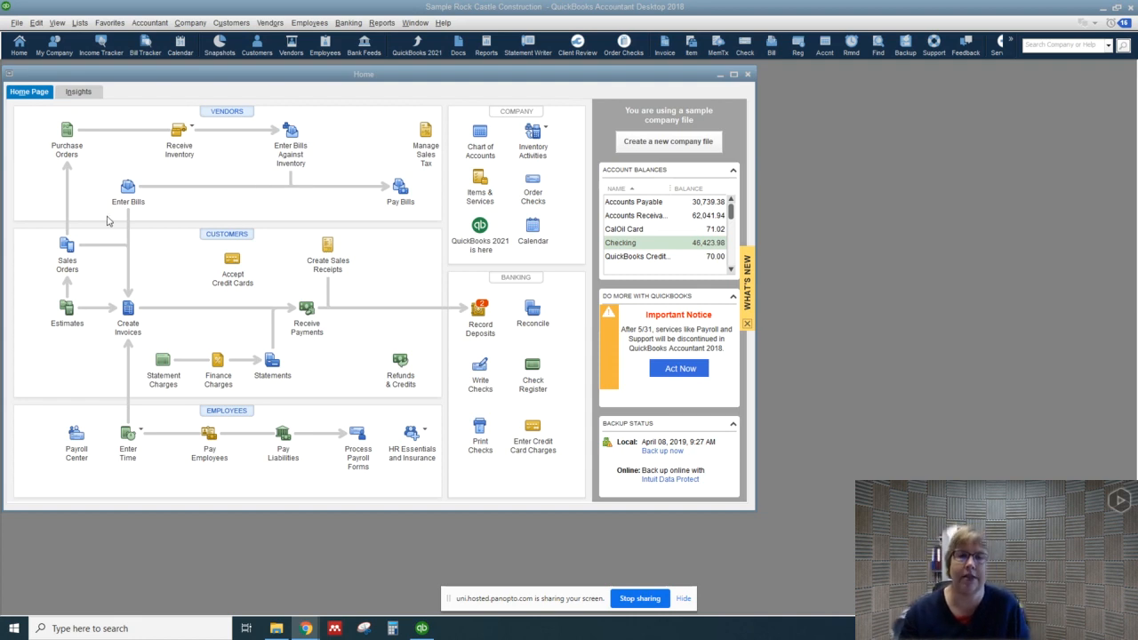
mouse_move(128, 187)
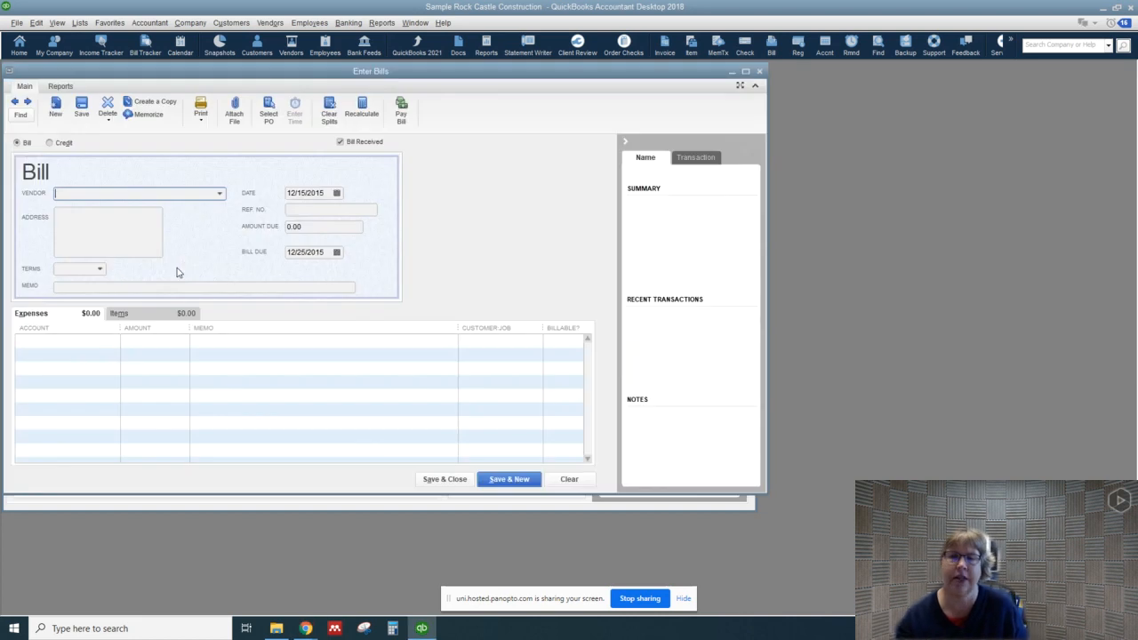
mouse_move(189, 240)
text(Willis)
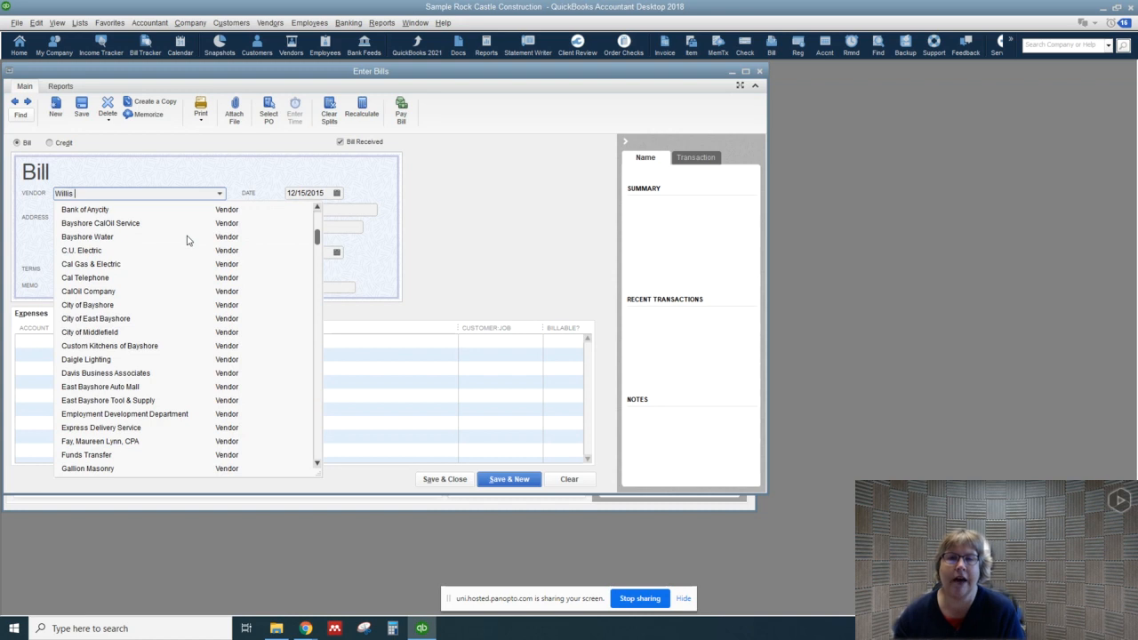
Enter Willis Advertising as the bill's vendor and Quick Add it to the vendor list.
text(Advers)
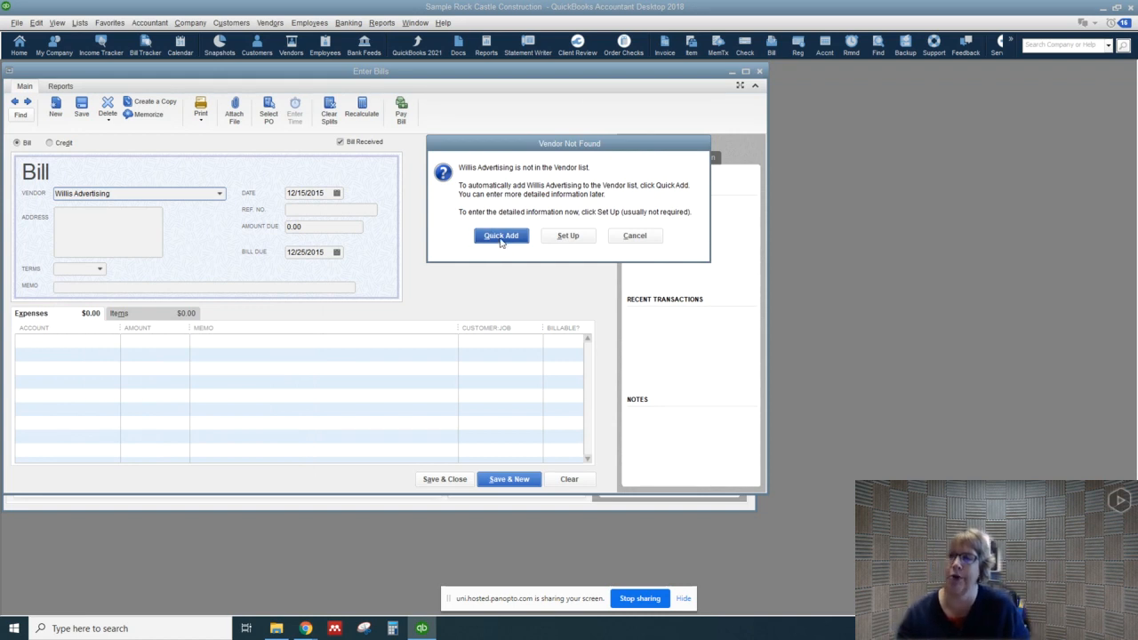
click(499, 234)
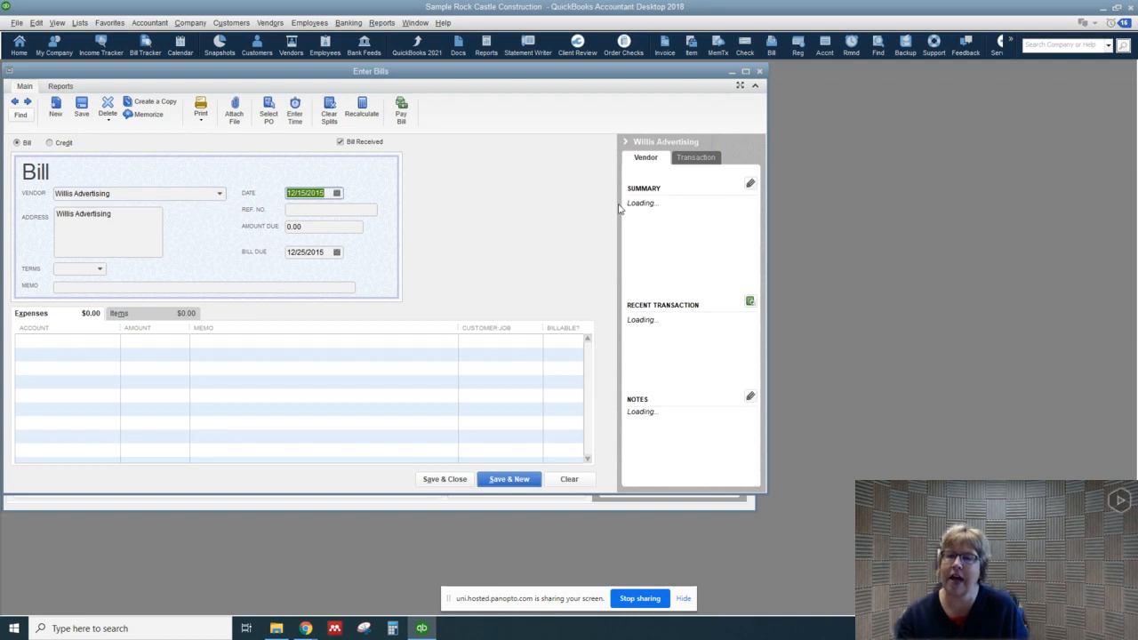
mouse_move(687, 313)
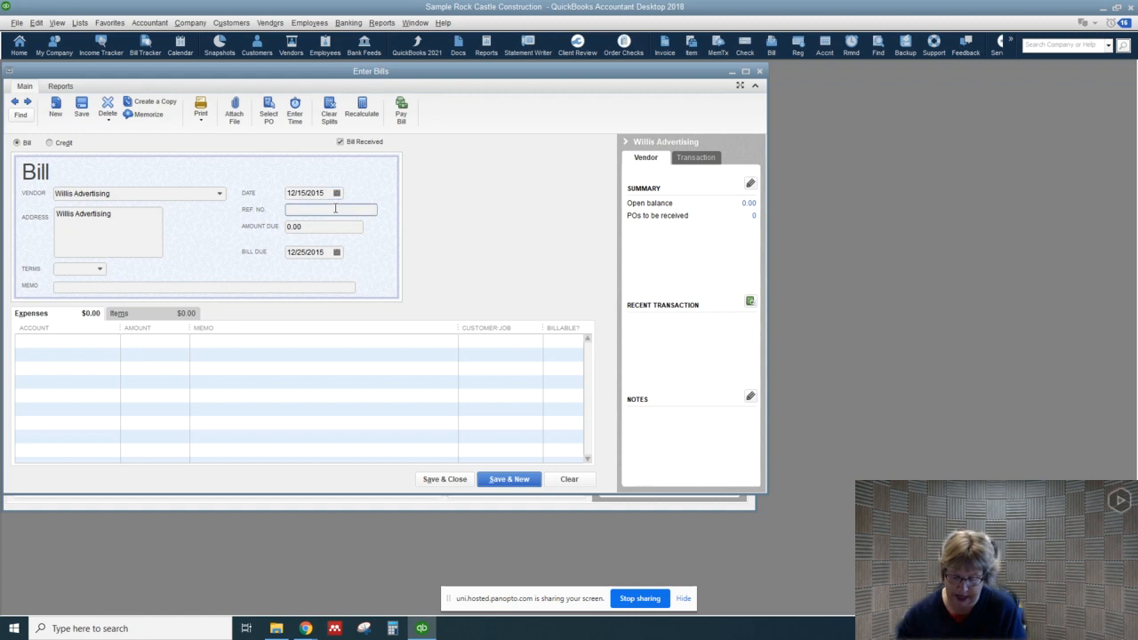
Give the bill reference number 37208 and an amount due of 1,500.00.
text(37208)
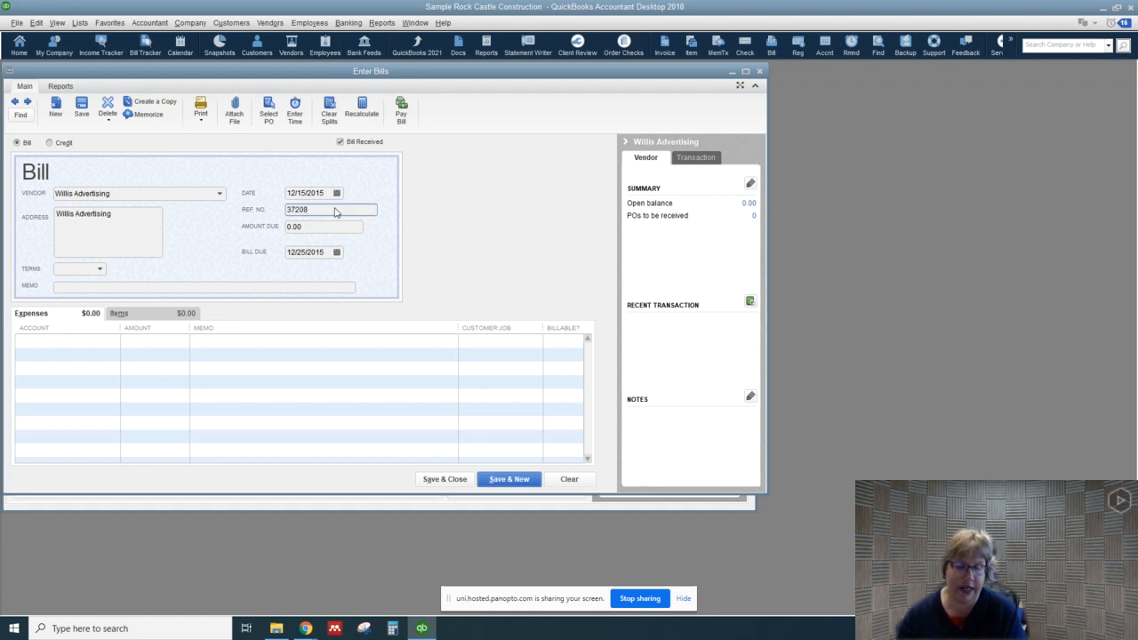
click(323, 226)
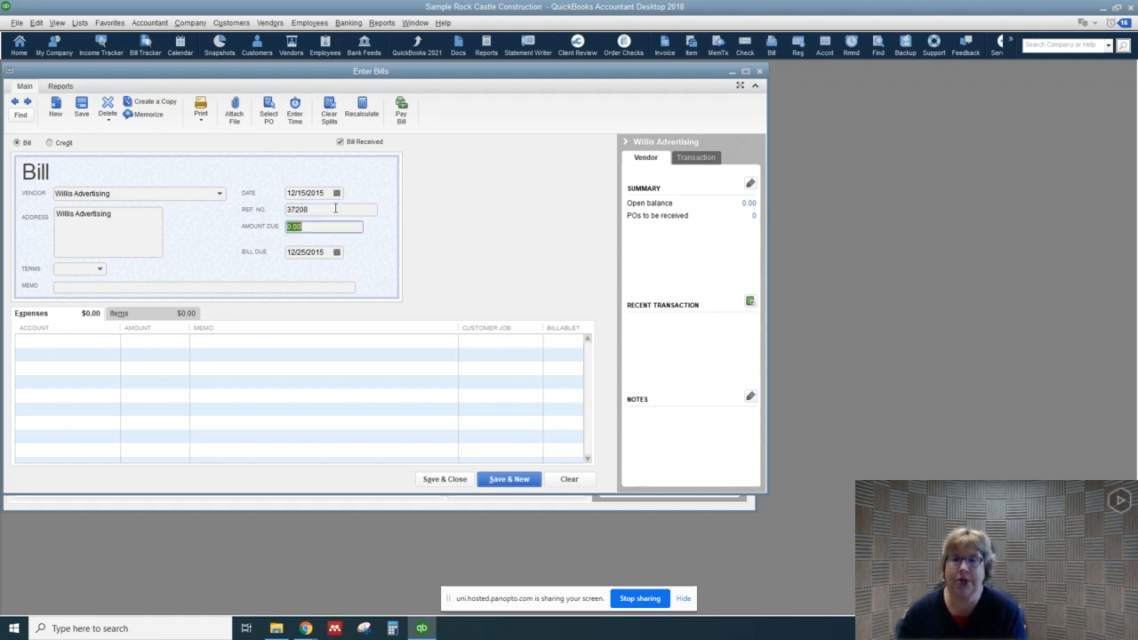
text(1500)
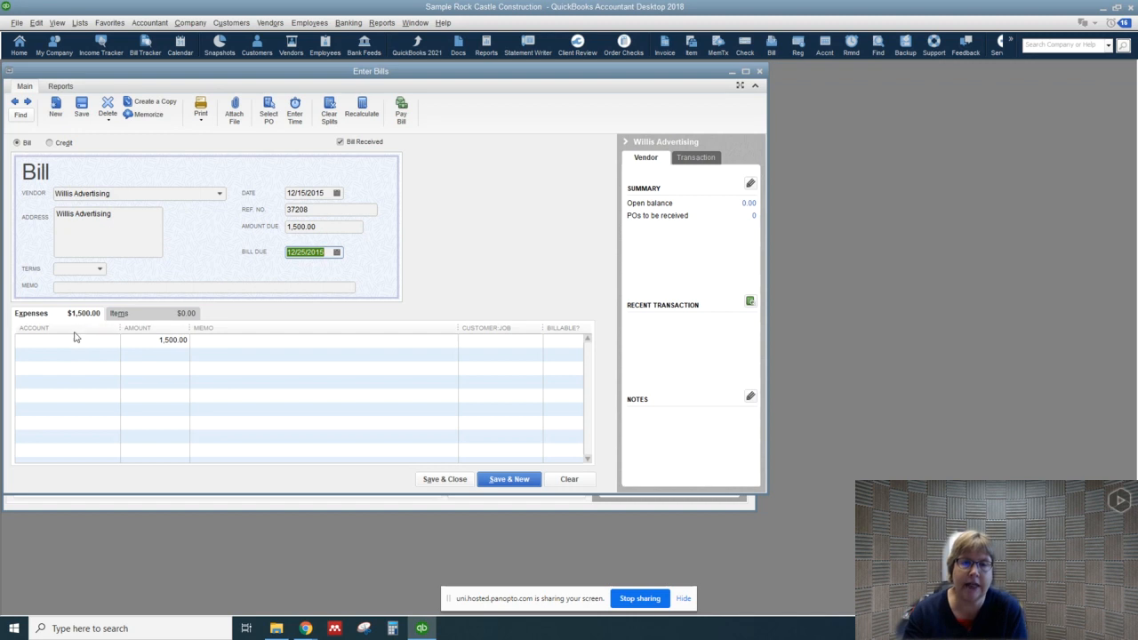
Assign 1,450.00 to Printing and Reproduction on the first expense line, leaving 50.00 for Freight & Delivery.
click(62, 342)
text(Pr)
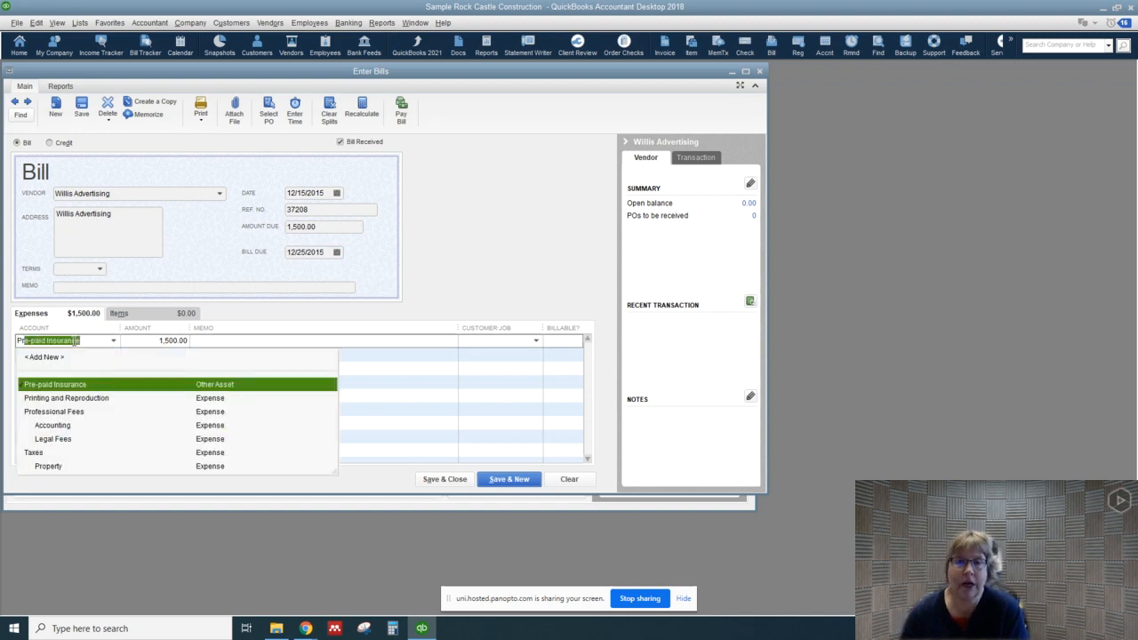
click(66, 398)
text(1450)
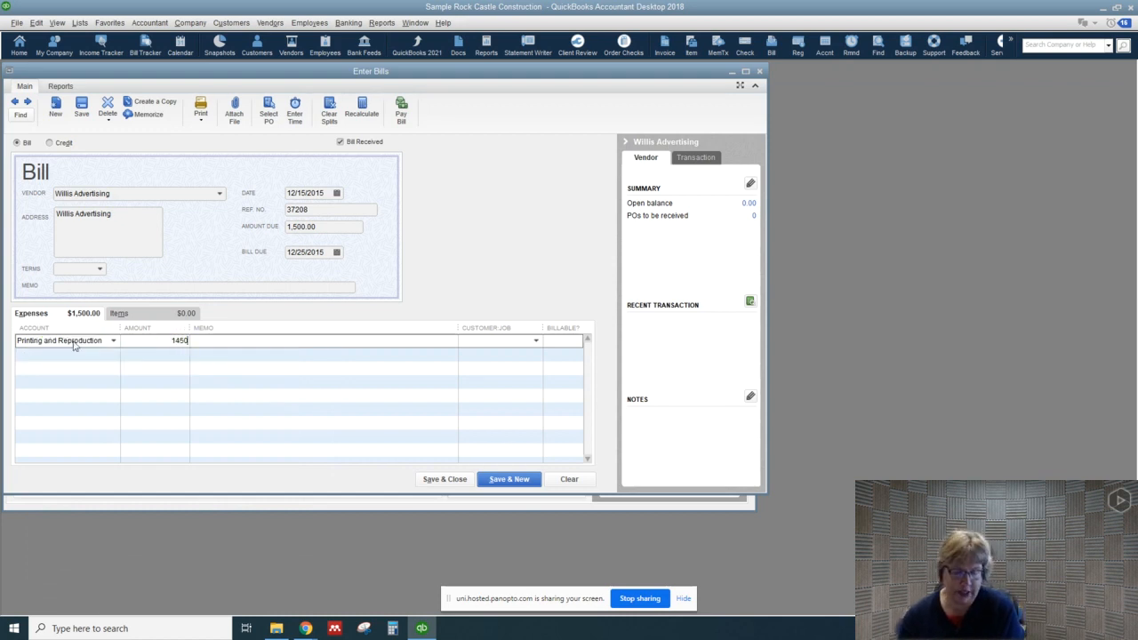
key(Tab)
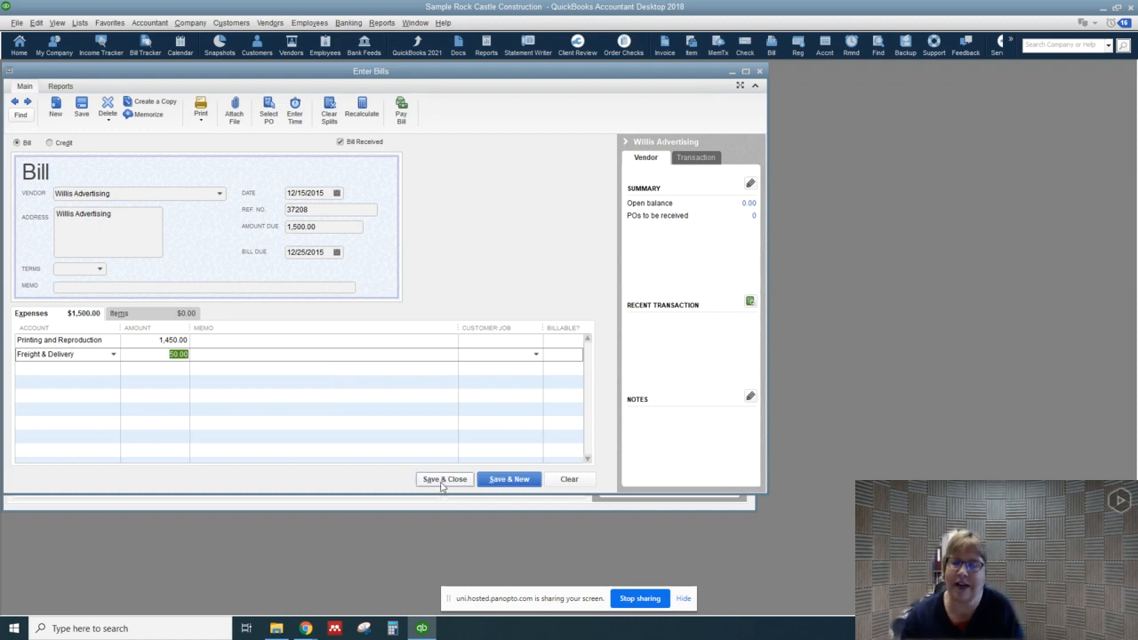
Save and close the Willis Advertising bill, then bring up the Vendor Center.
click(445, 480)
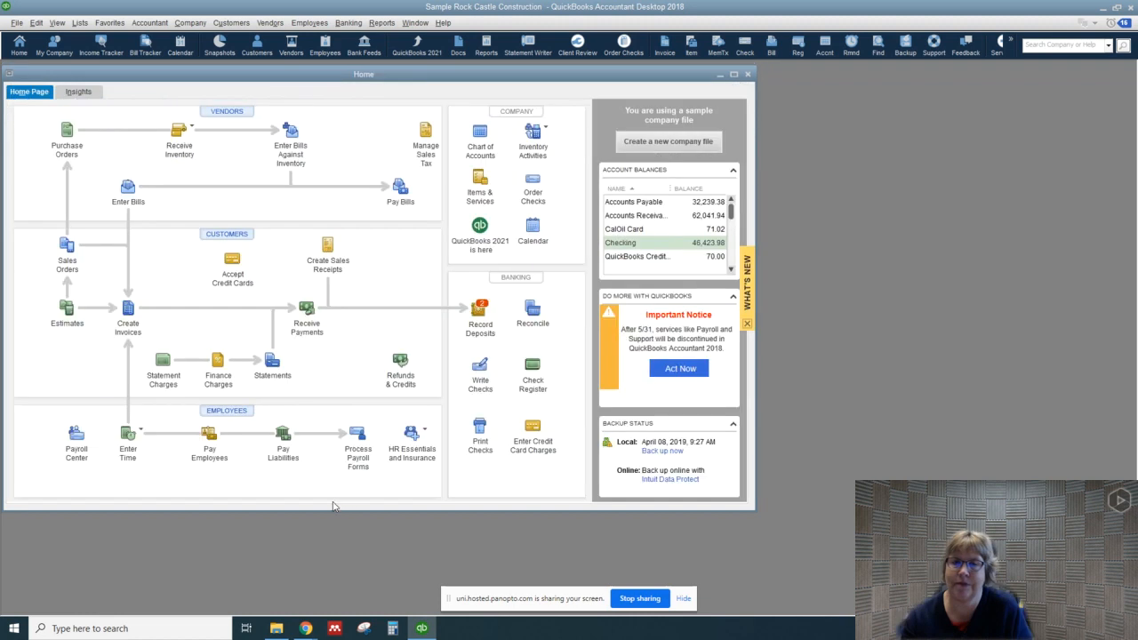
mouse_move(228, 110)
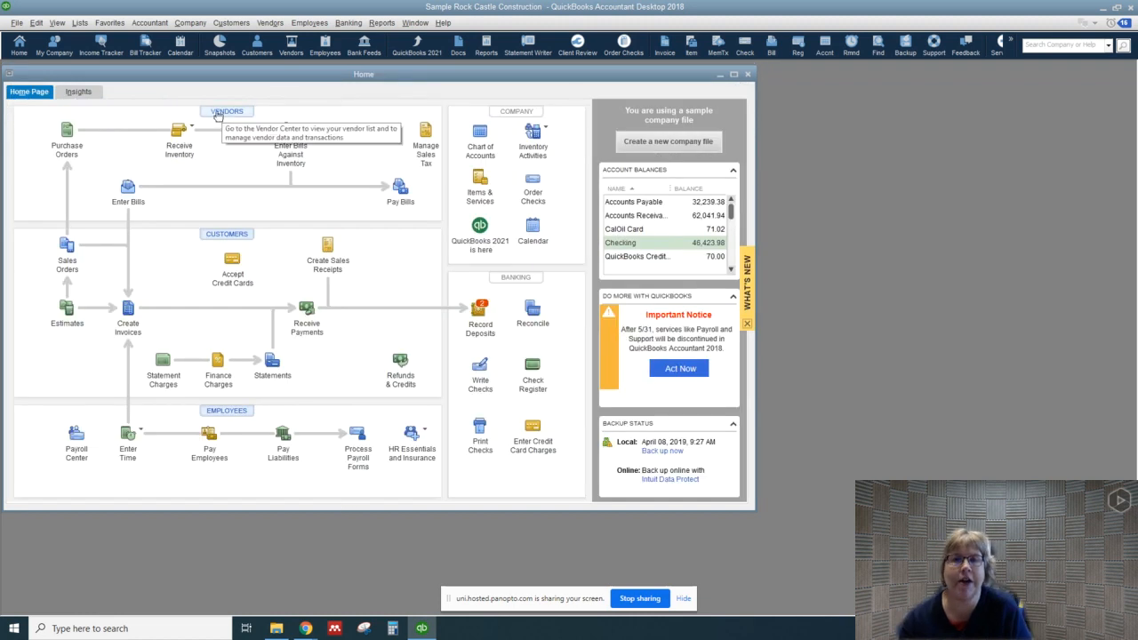
mouse_move(223, 114)
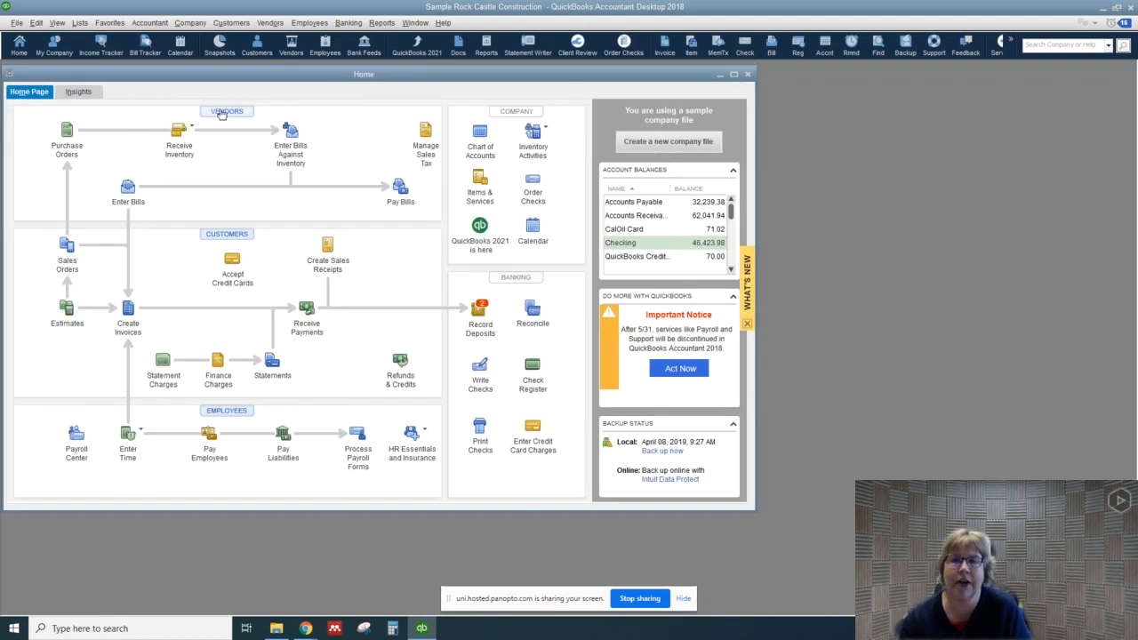
mouse_move(292, 46)
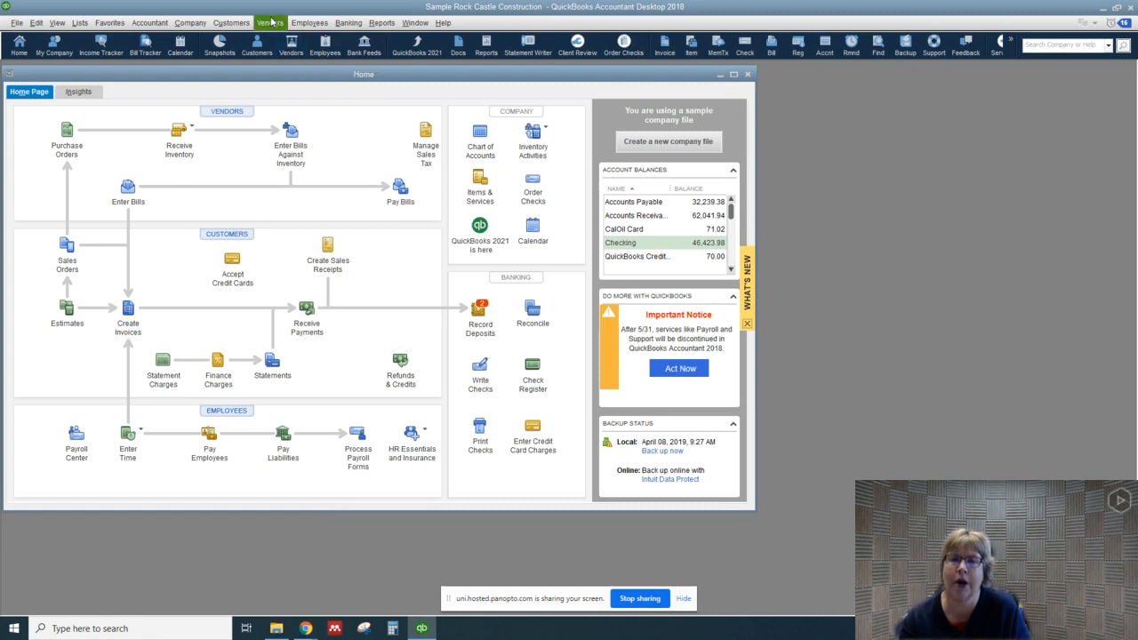
click(271, 21)
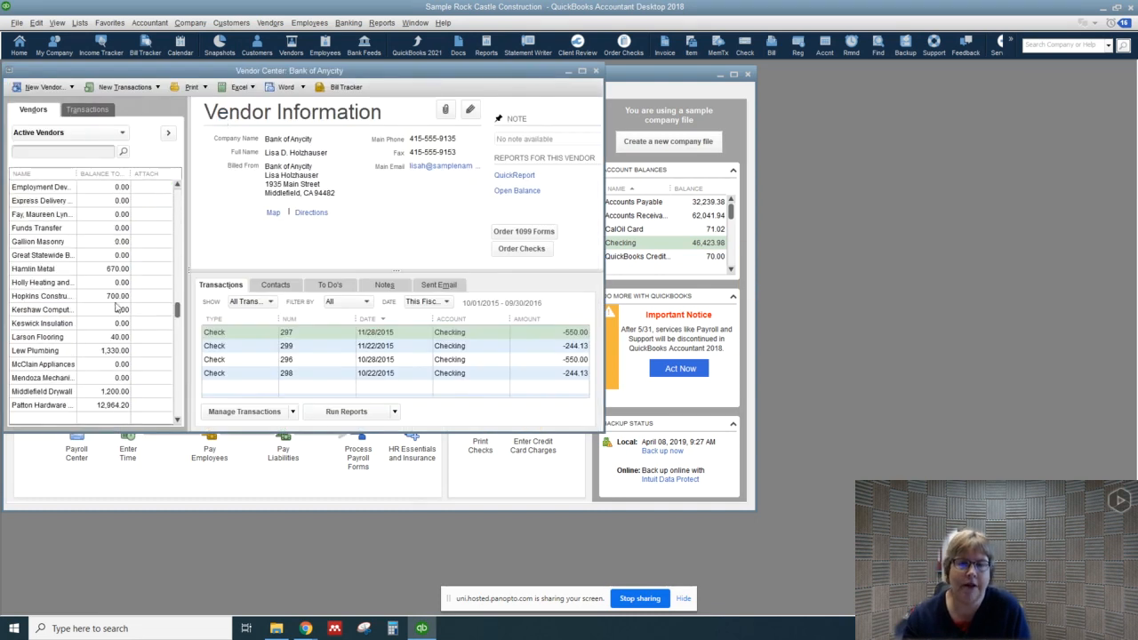
Select Willis Advertising at the bottom of the Active Vendors list to show its 1,500.00 bill 37208.
scroll(down, 3)
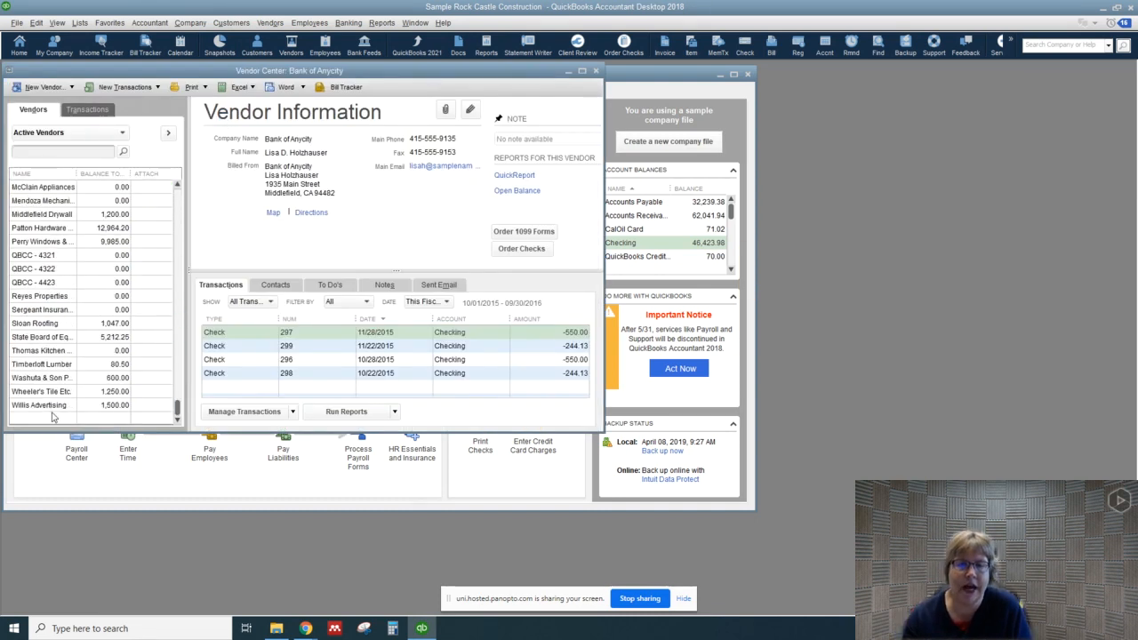
click(39, 406)
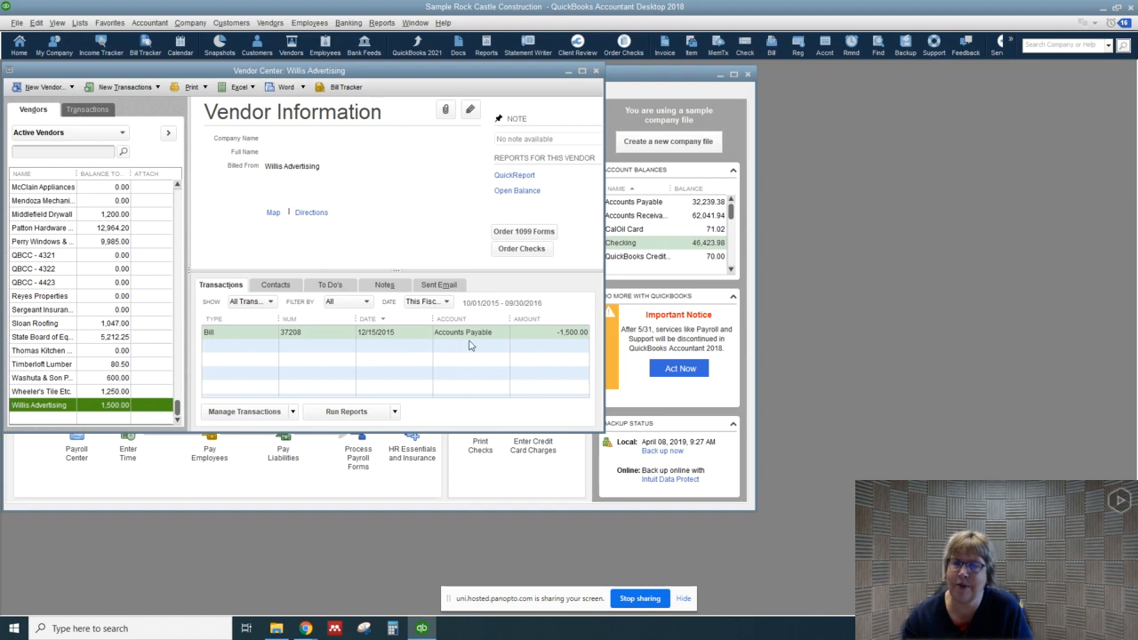
mouse_move(352, 343)
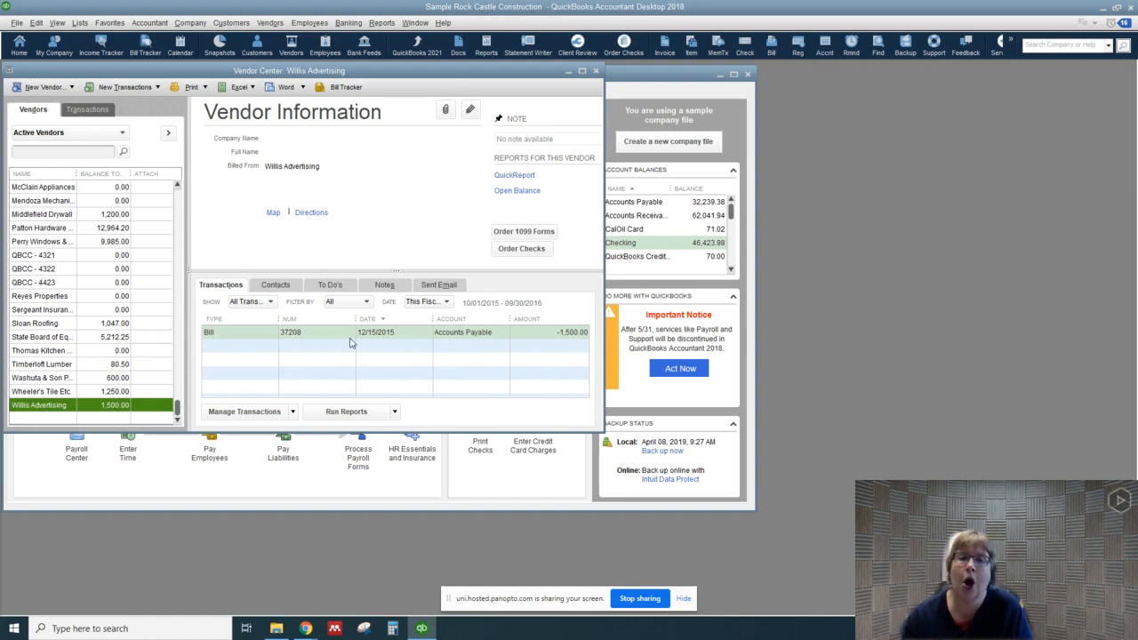
mouse_move(477, 367)
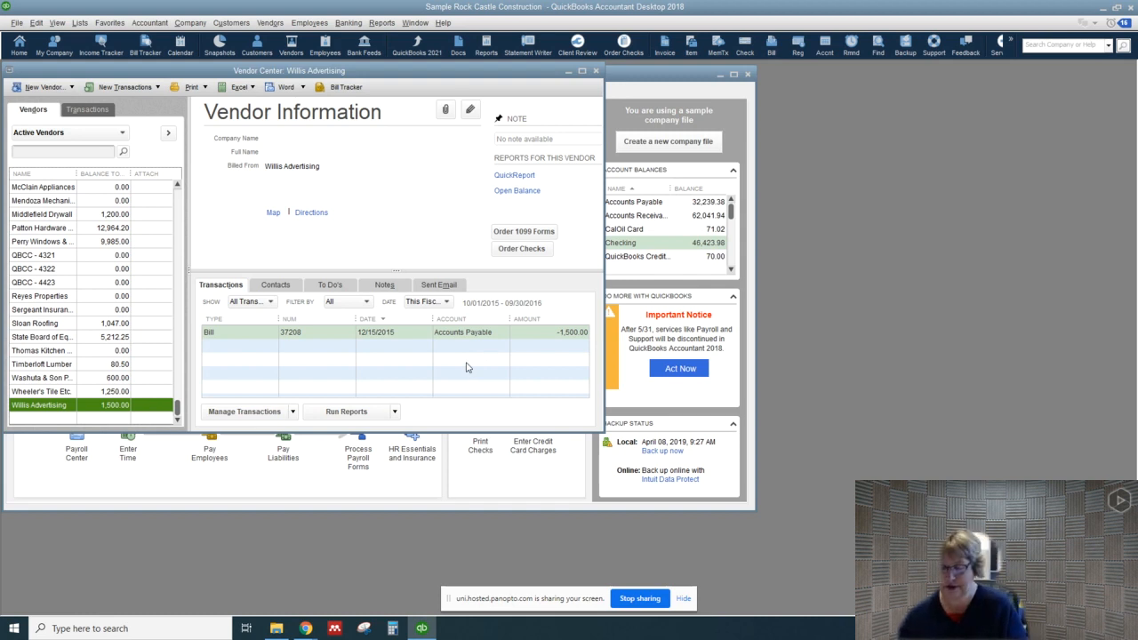
mouse_move(537, 202)
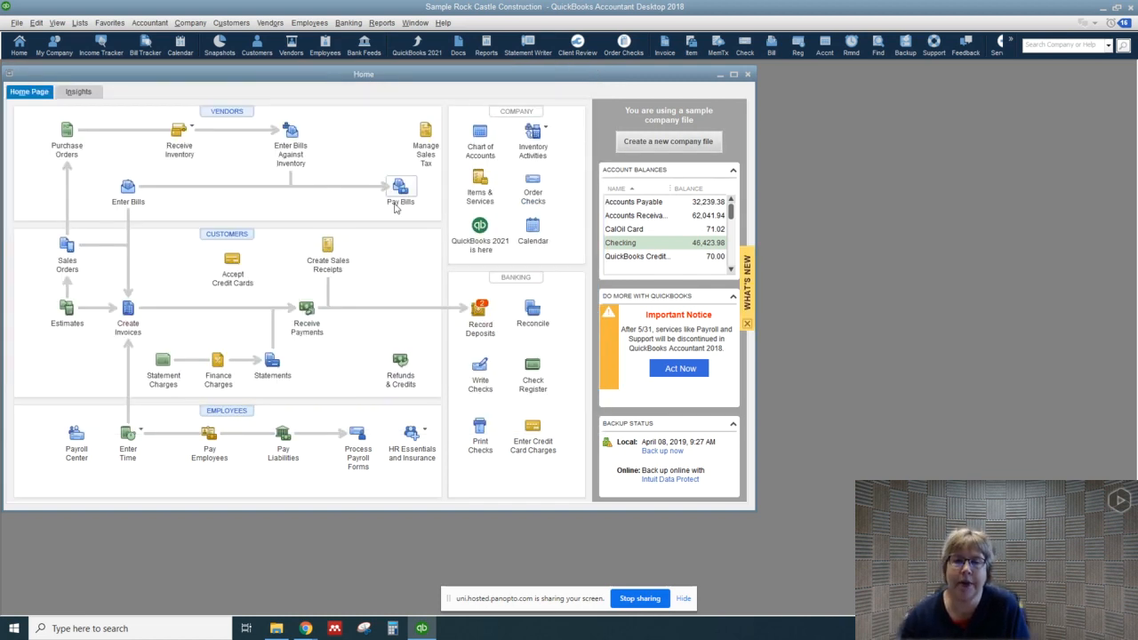
mouse_move(399, 187)
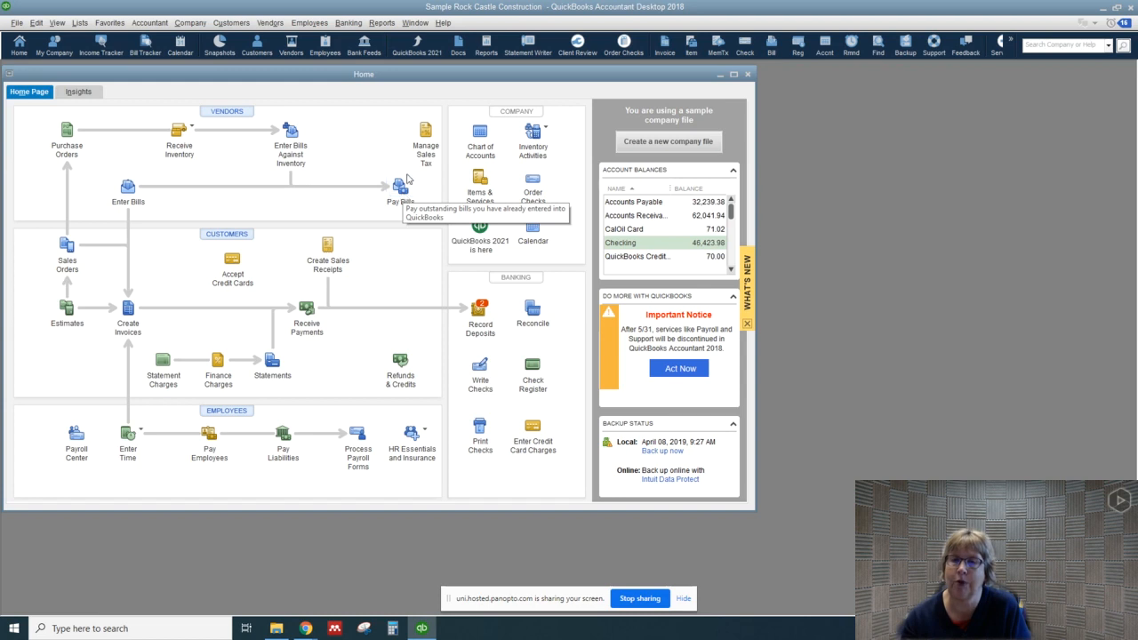
mouse_move(368, 203)
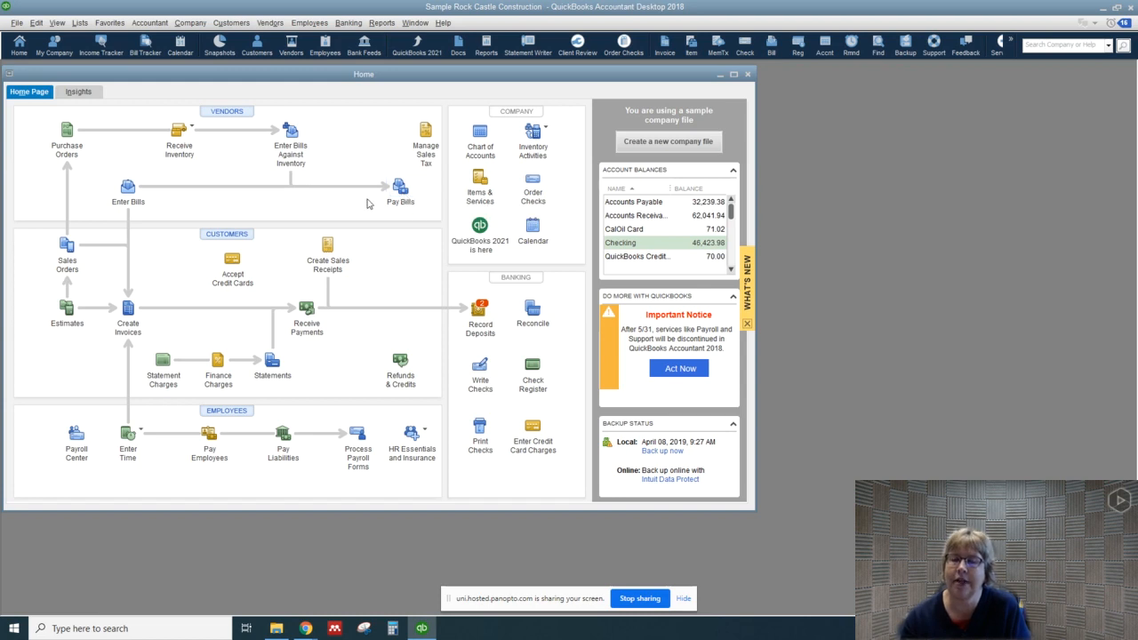
mouse_move(455, 381)
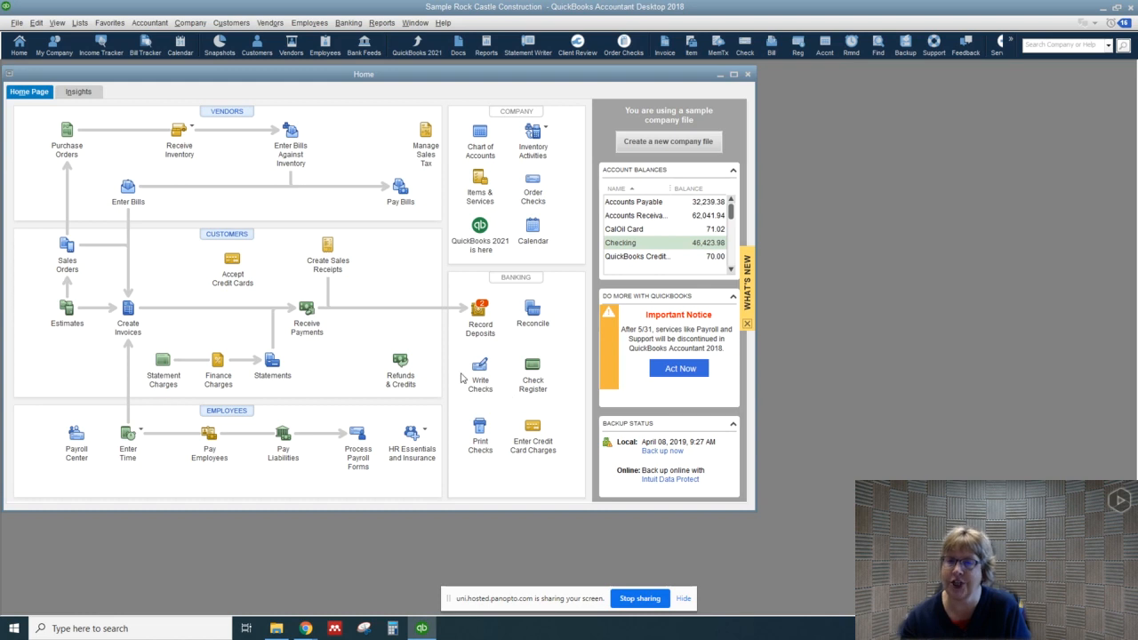
mouse_move(466, 379)
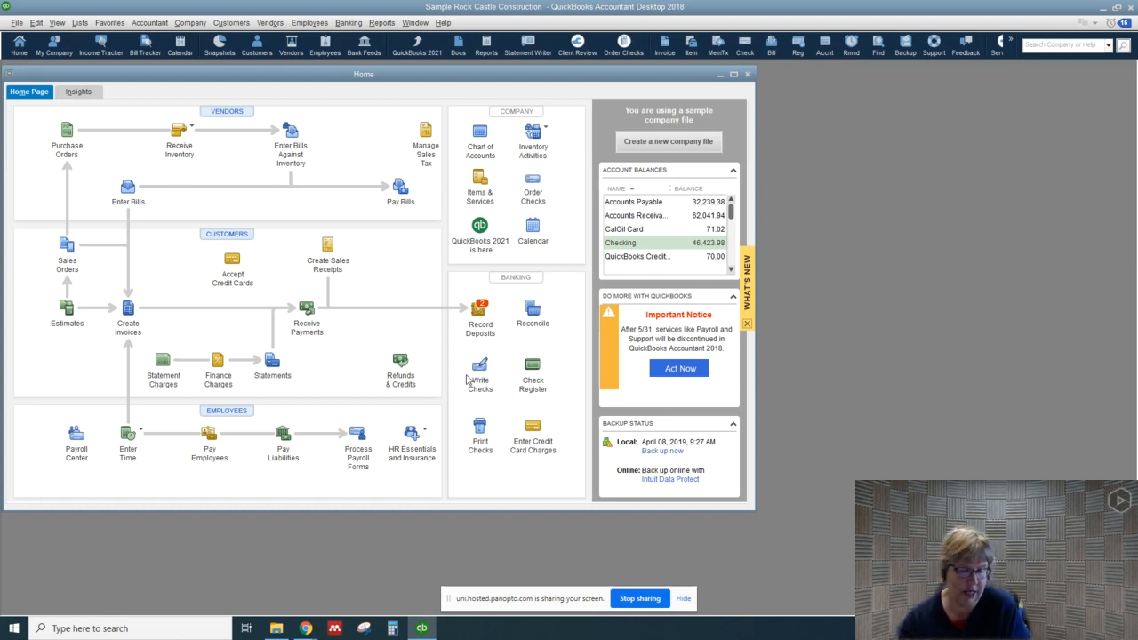
mouse_move(408, 202)
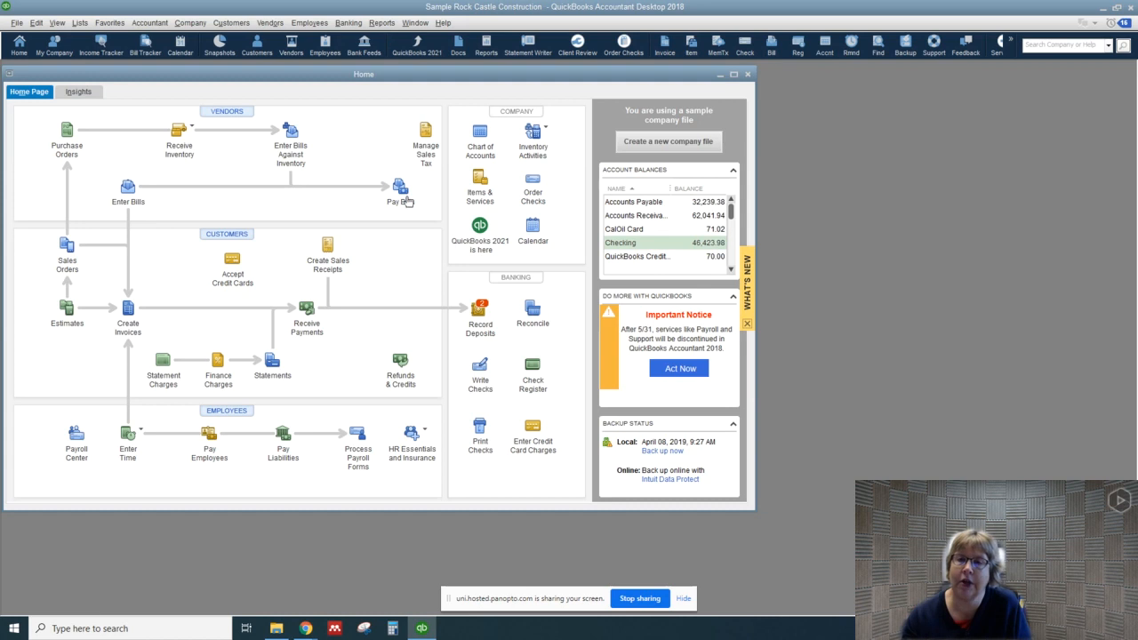
Pay the checked 1,500.00 Willis Advertising bill from Checking with an automatically assigned check number.
click(399, 189)
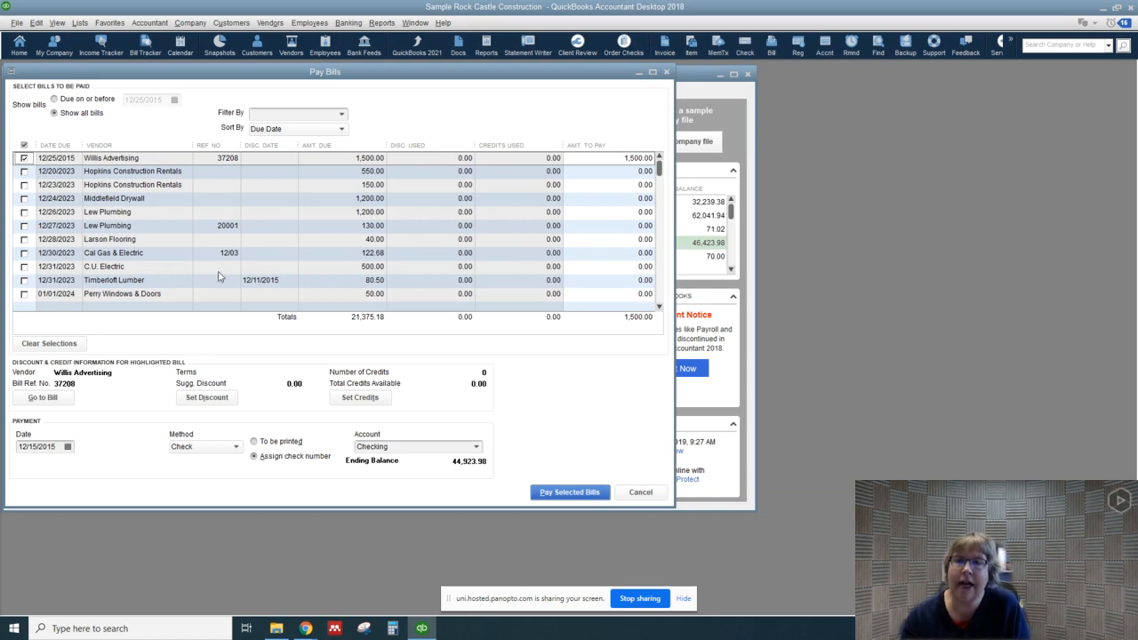
mouse_move(160, 453)
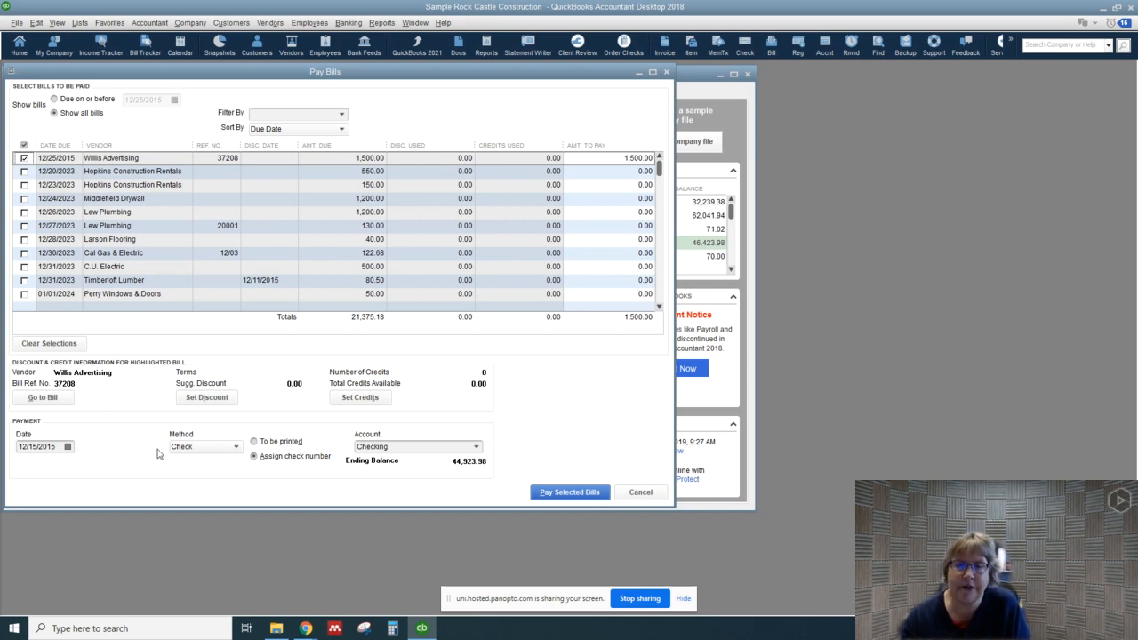
mouse_move(146, 455)
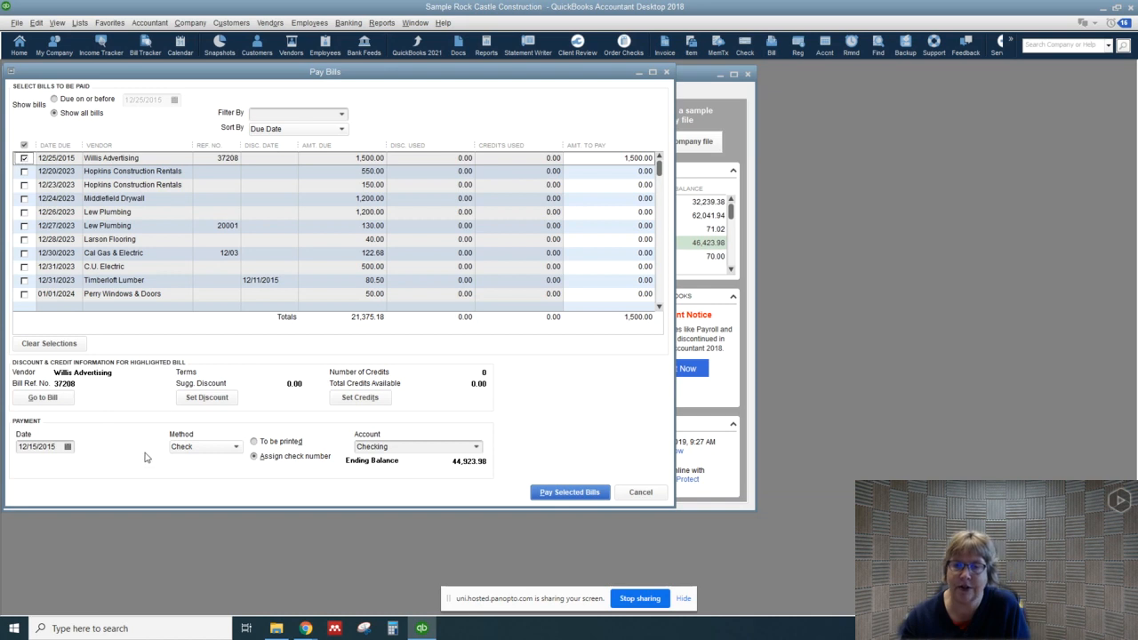
mouse_move(188, 427)
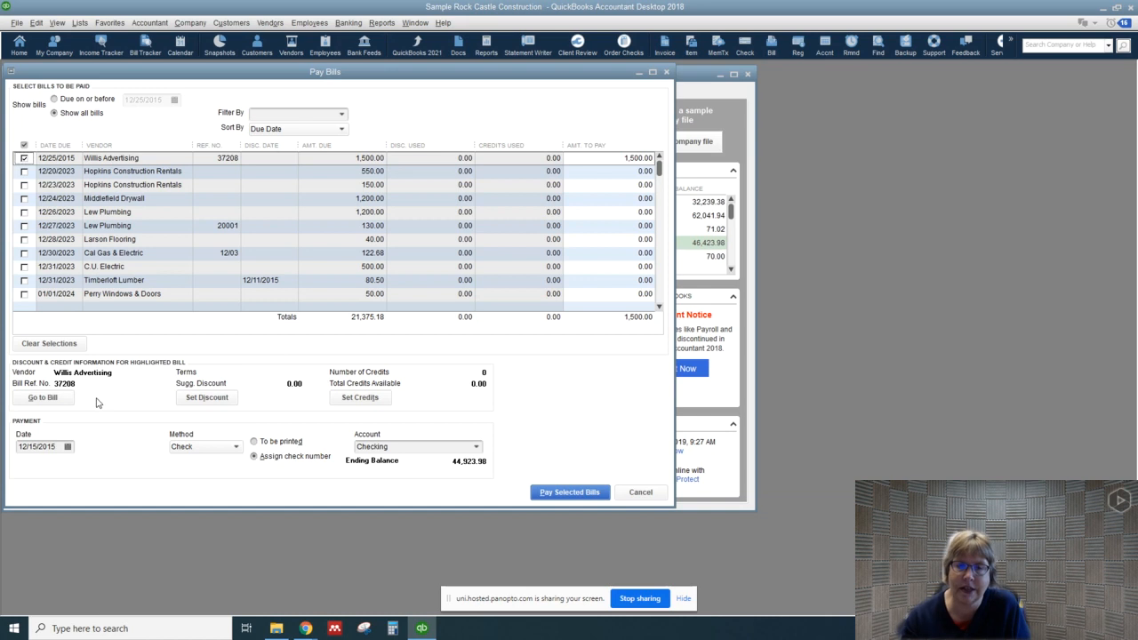
mouse_move(121, 425)
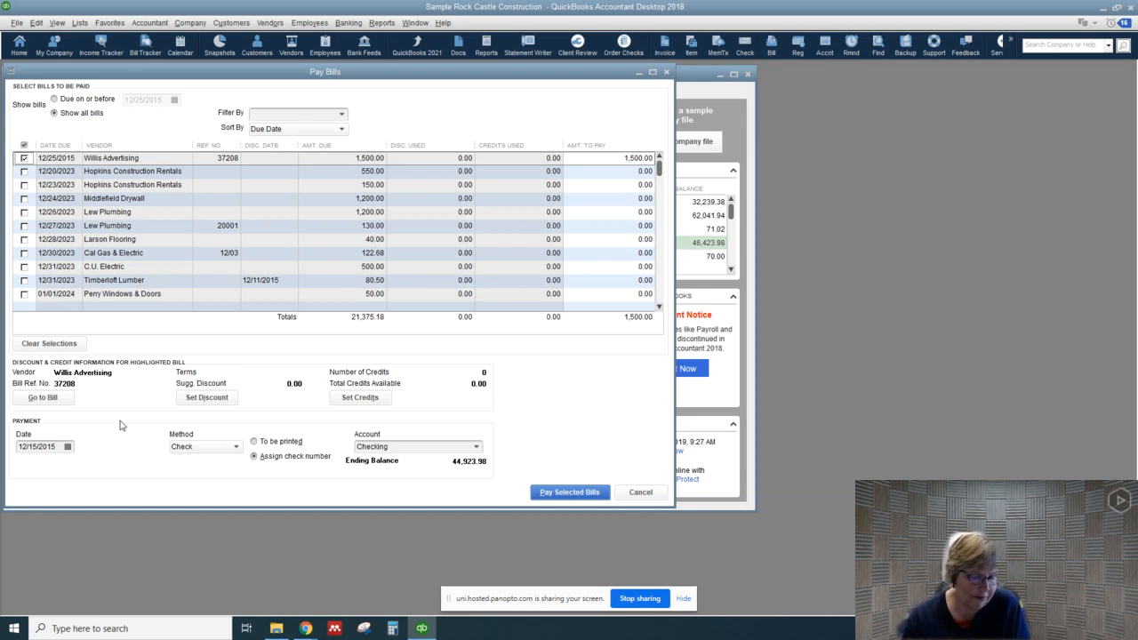
click(569, 491)
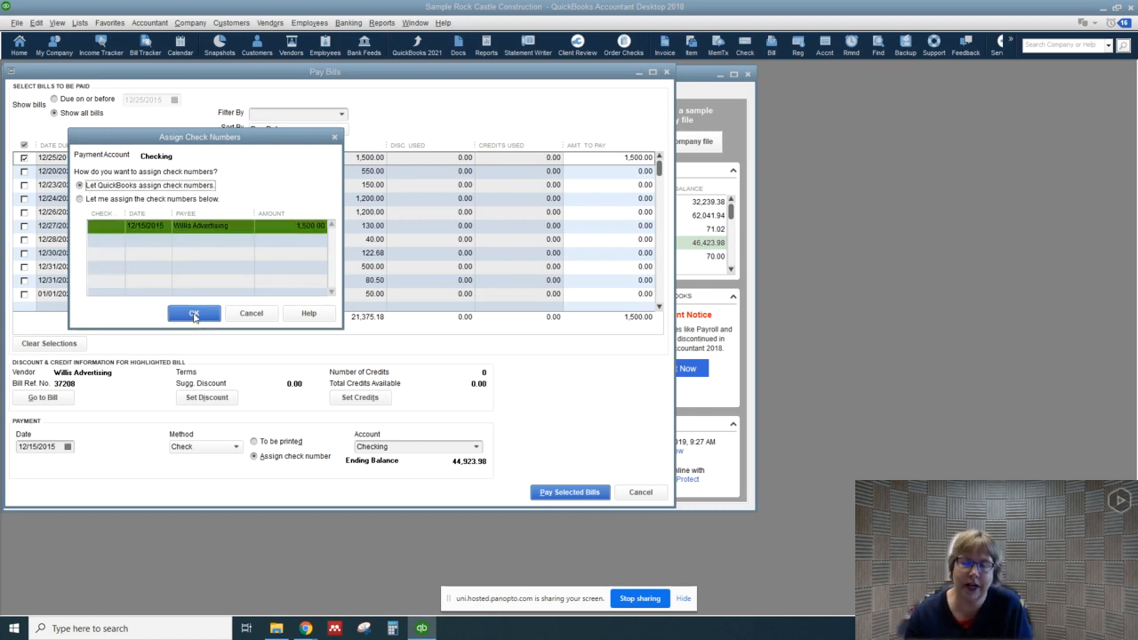
click(194, 313)
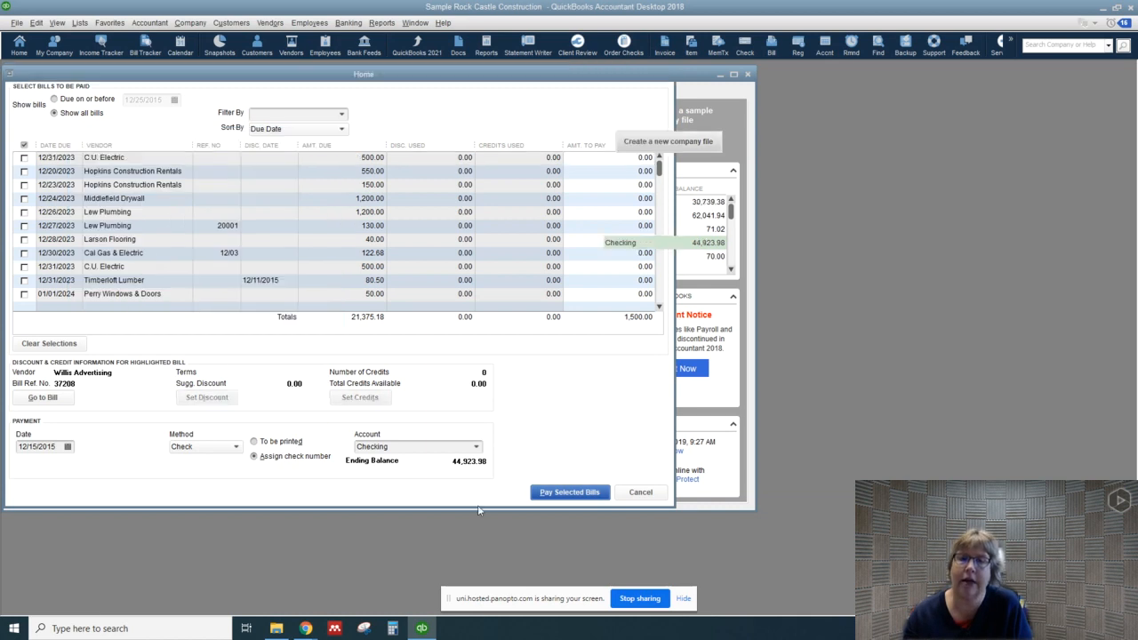
click(569, 491)
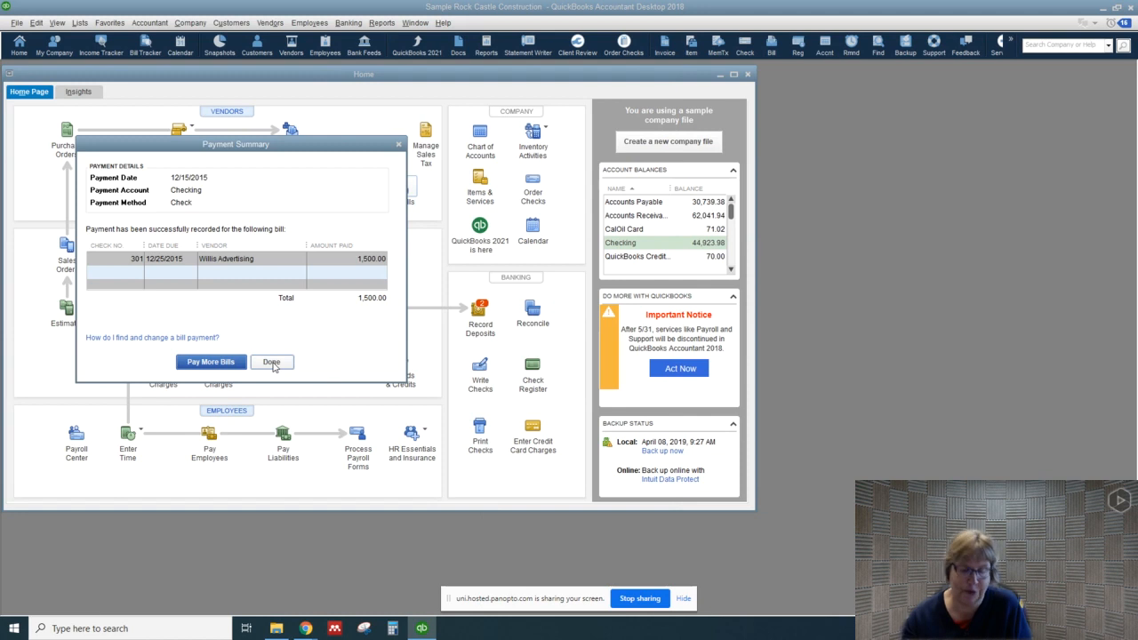
Dismiss the payment summary and view check 301 for 1,500.00 in the Checking register.
click(270, 363)
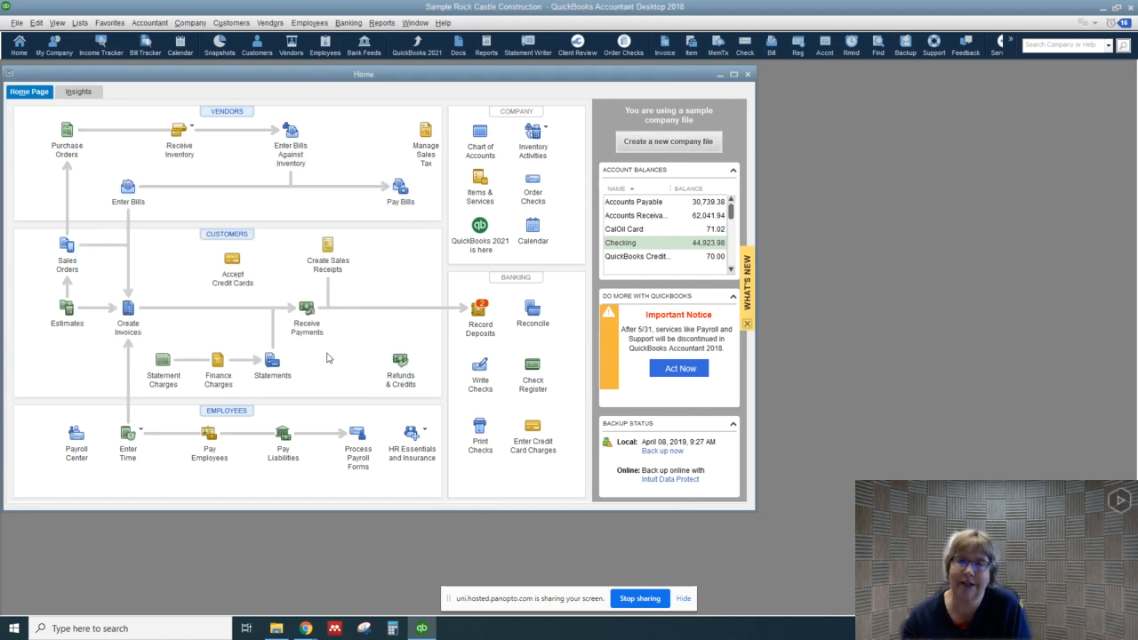
mouse_move(529, 420)
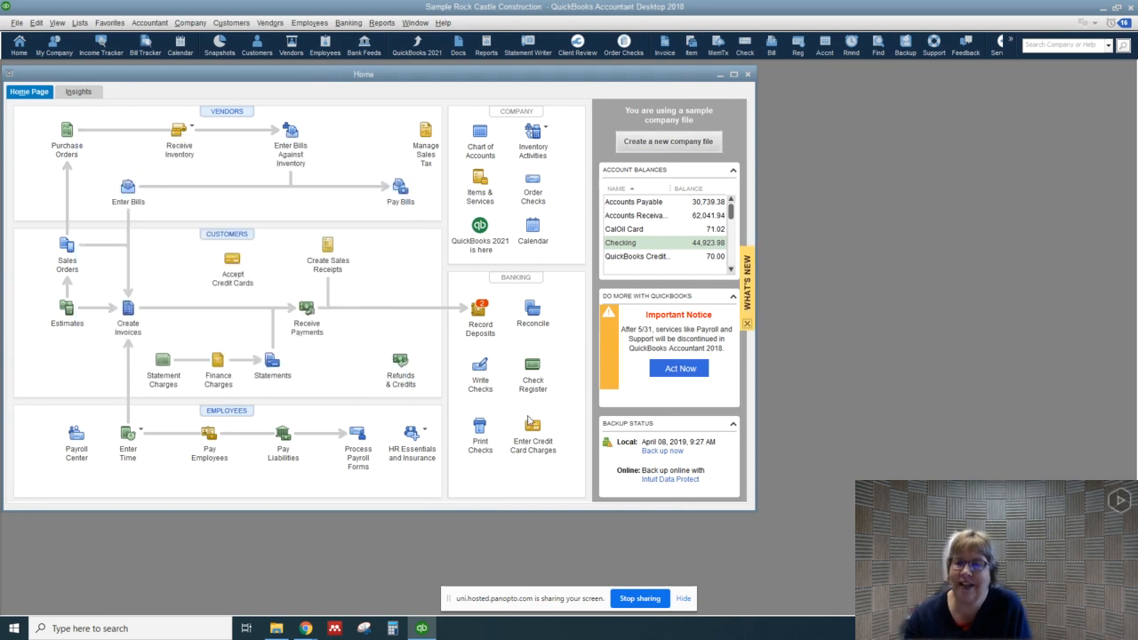
click(533, 366)
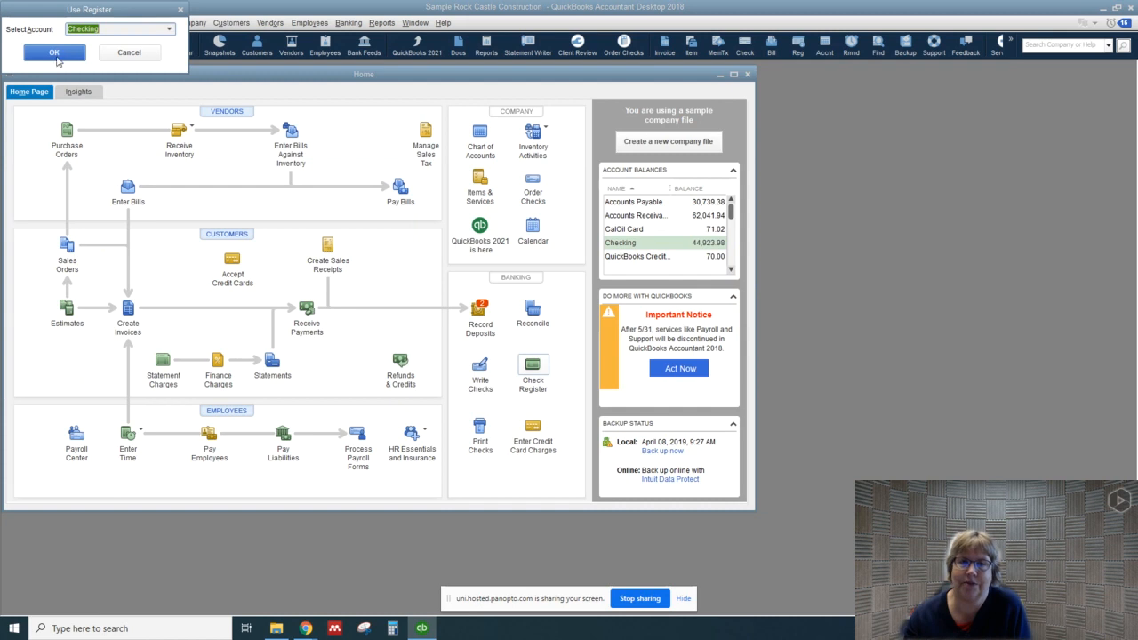
click(53, 54)
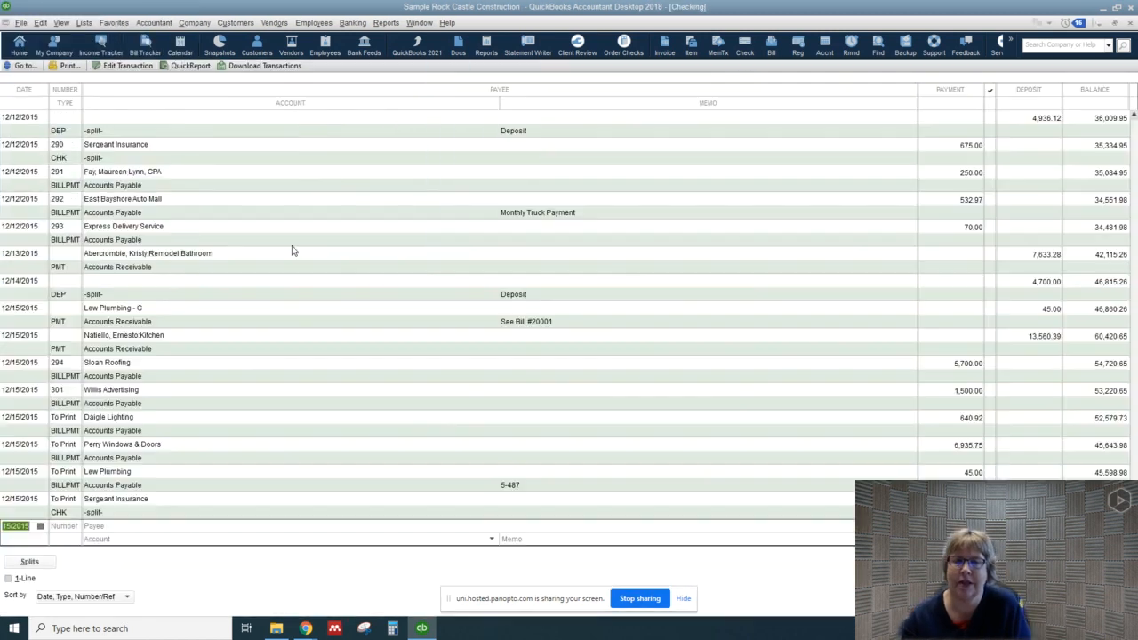
mouse_move(135, 391)
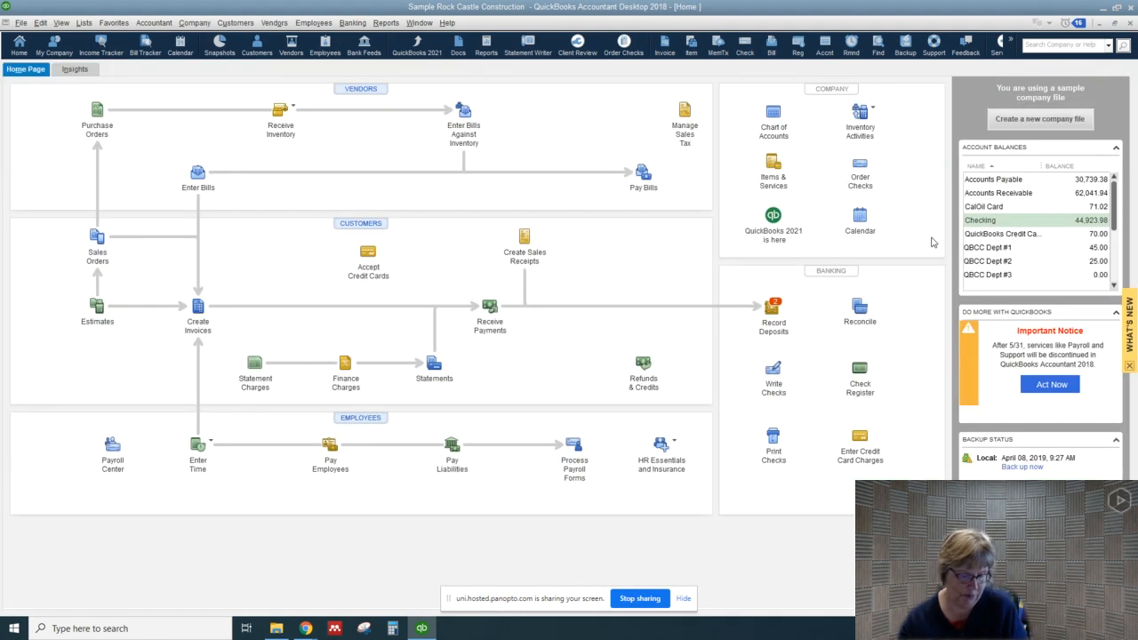
mouse_move(308, 317)
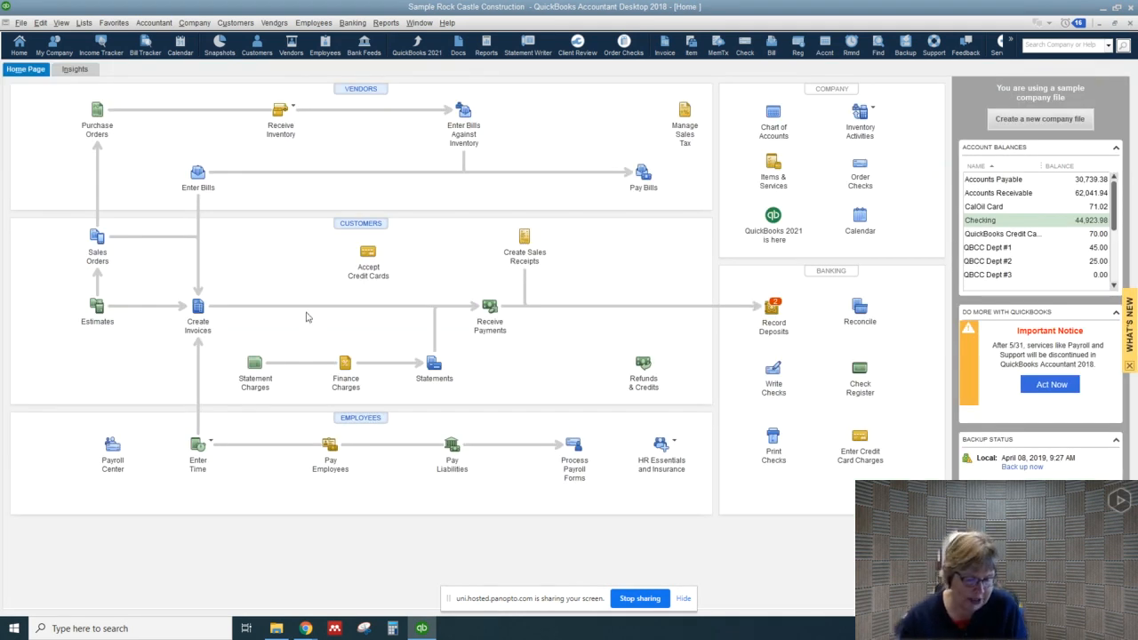
mouse_move(644, 173)
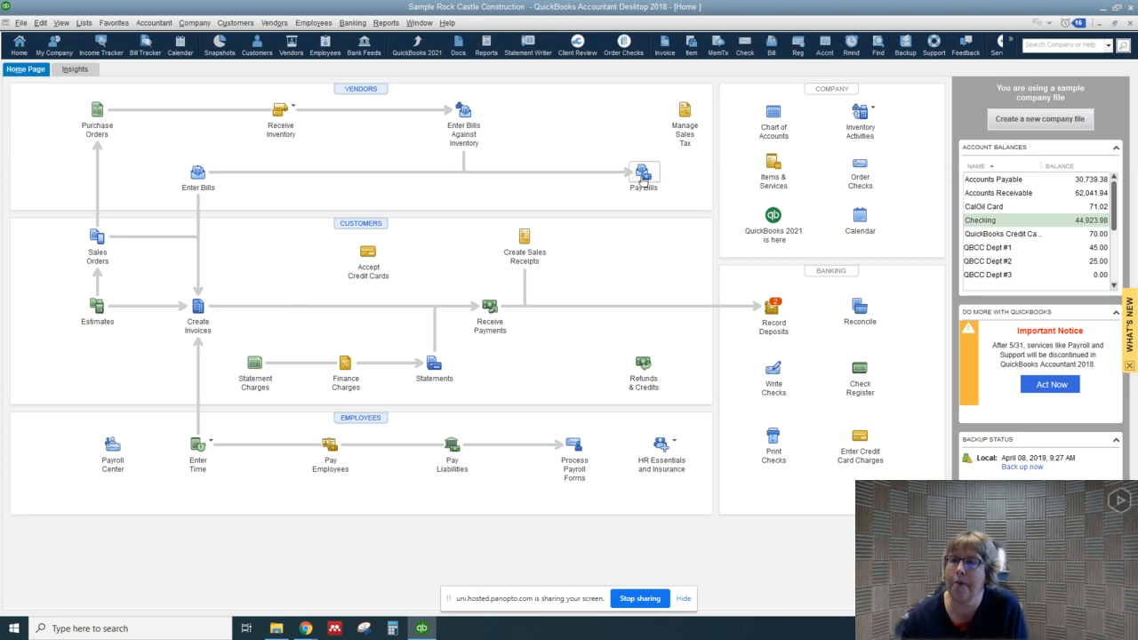
In Pay Bills, mark and then clear the Hamlin Metal 670.00 bill for payment.
click(643, 174)
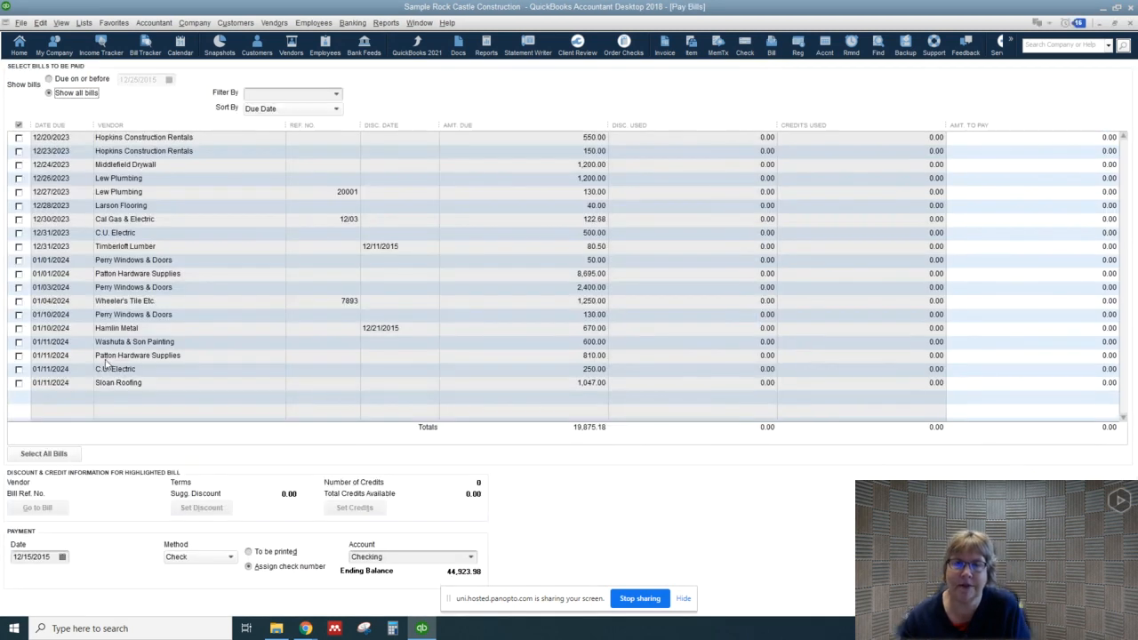
mouse_move(107, 393)
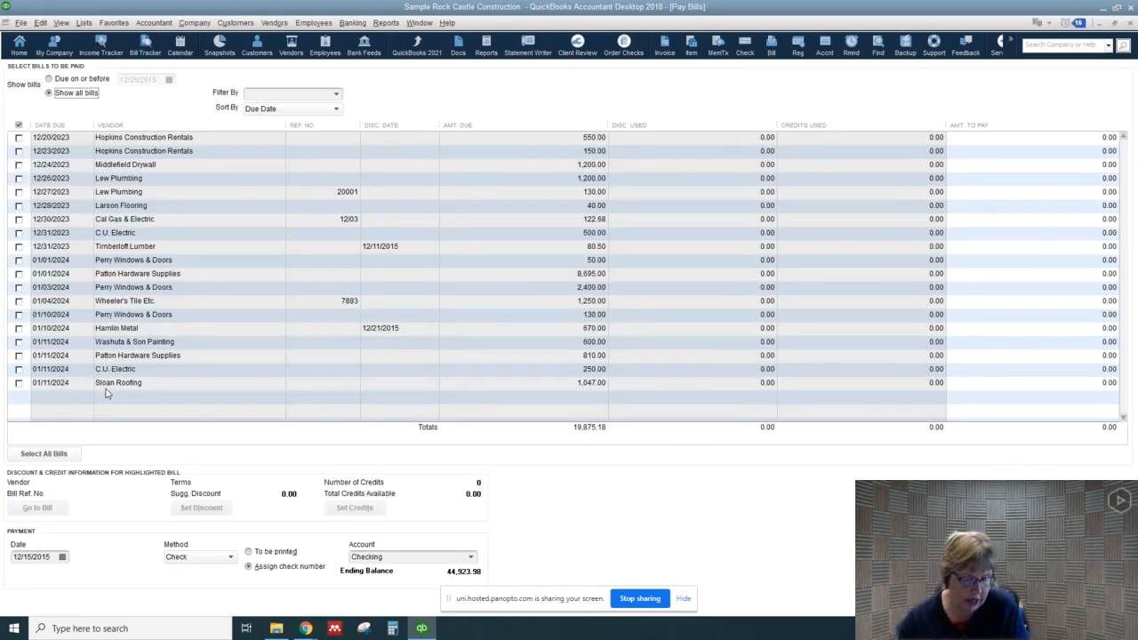
click(18, 327)
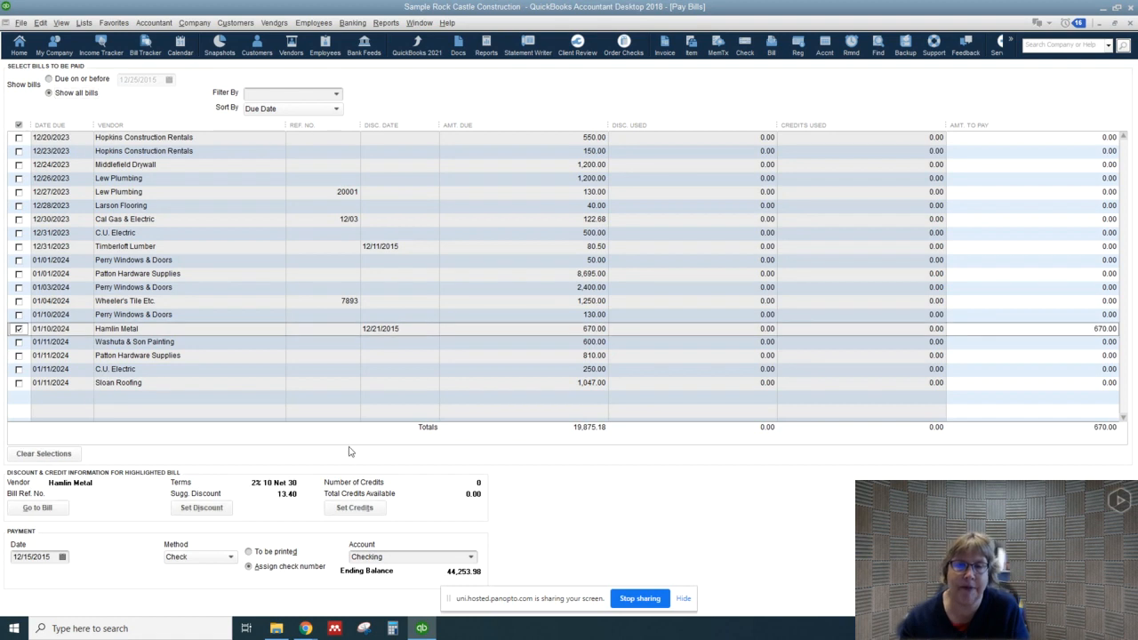
mouse_move(460, 130)
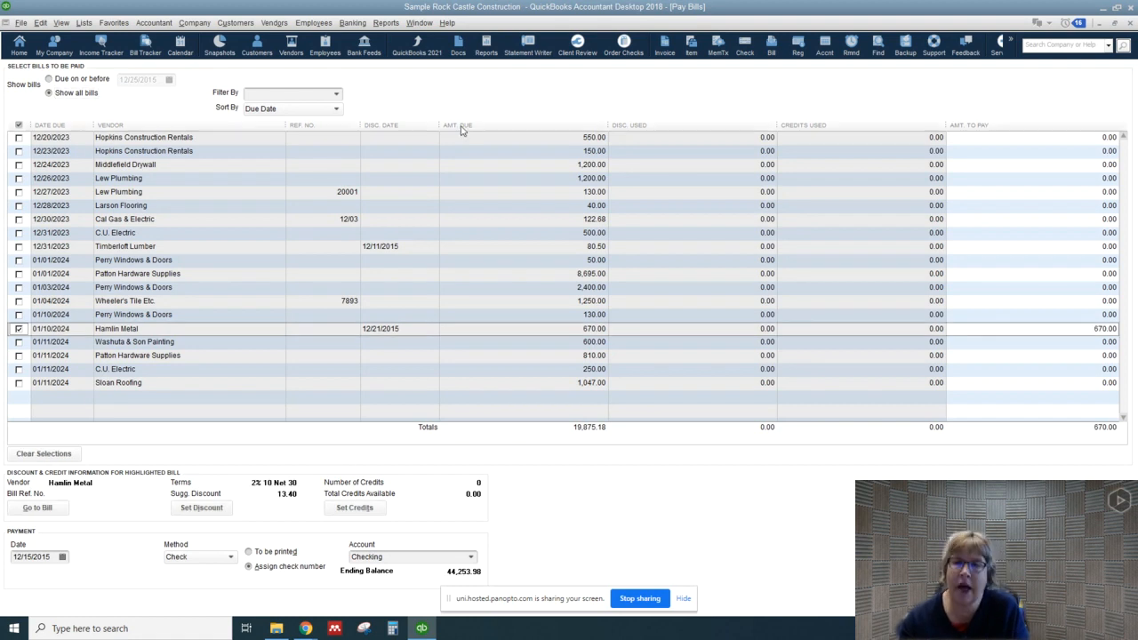
mouse_move(388, 125)
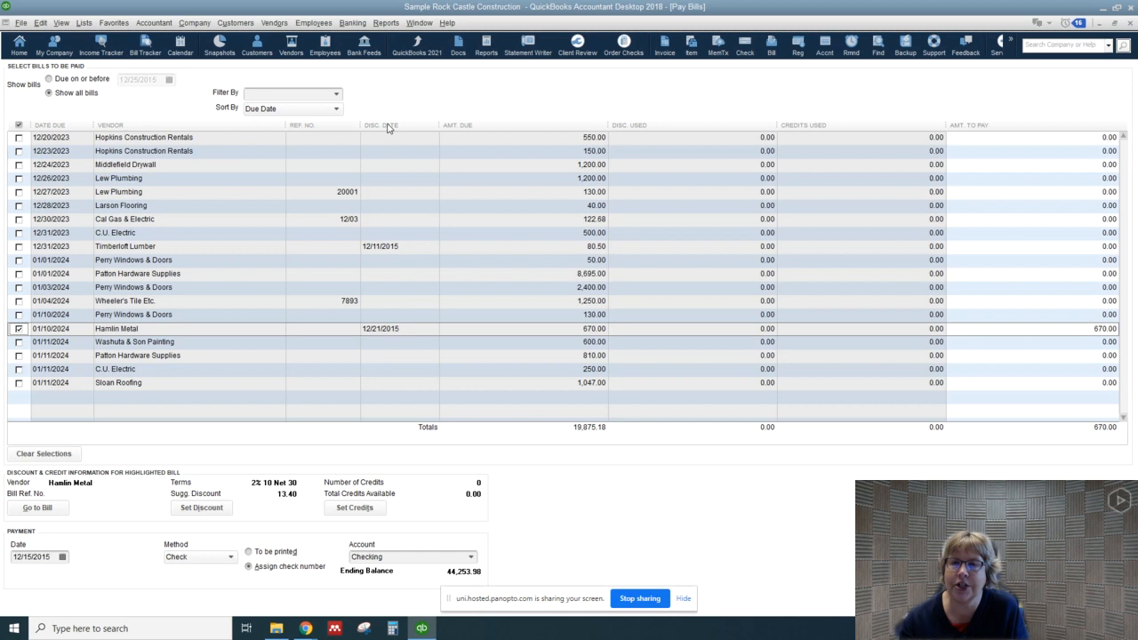
click(18, 328)
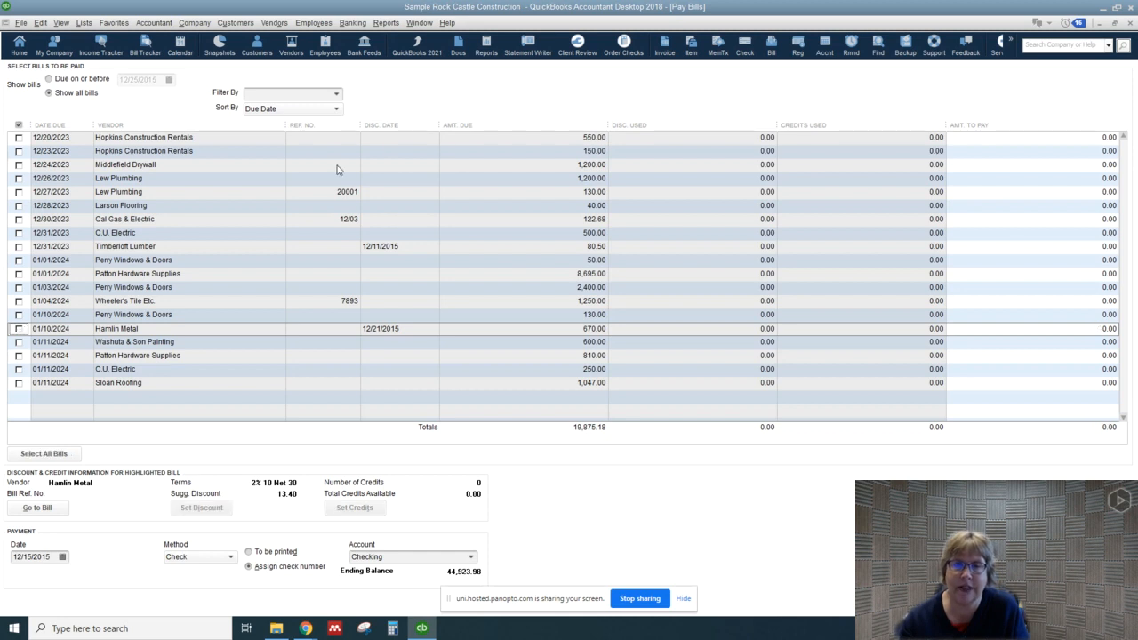
Sort the bill list by Discount Date.
right_click(392, 128)
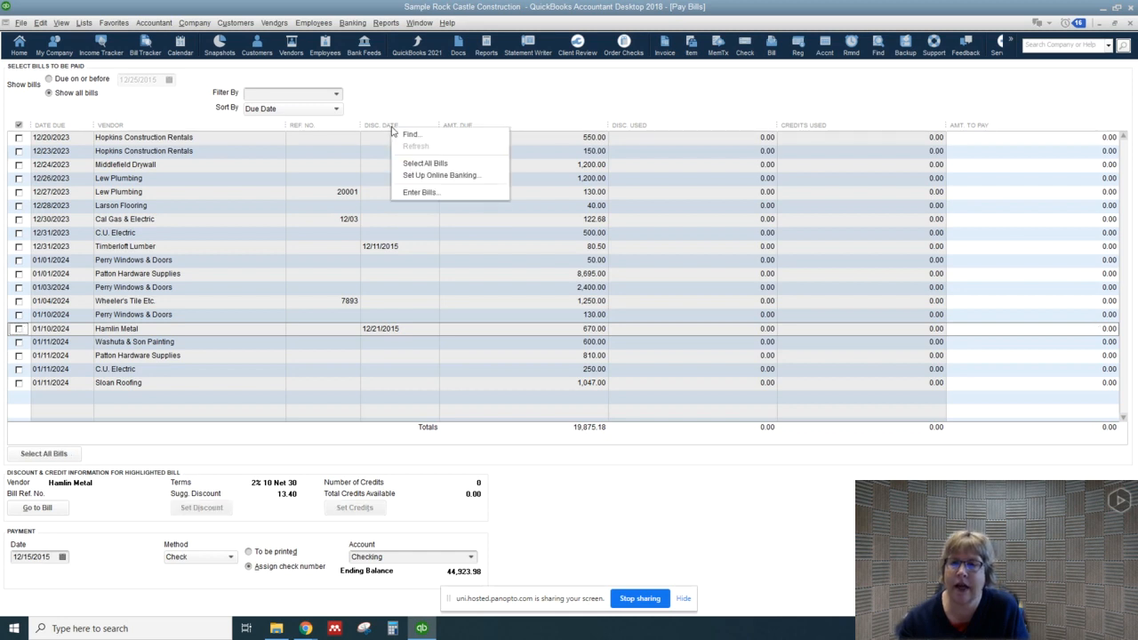
click(336, 108)
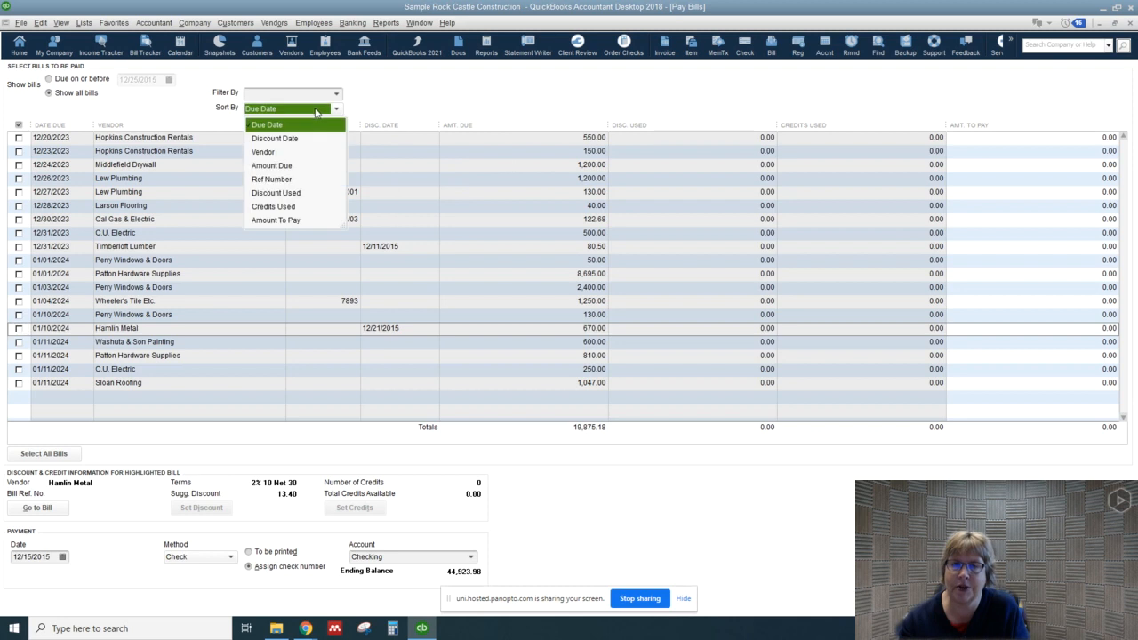
click(274, 139)
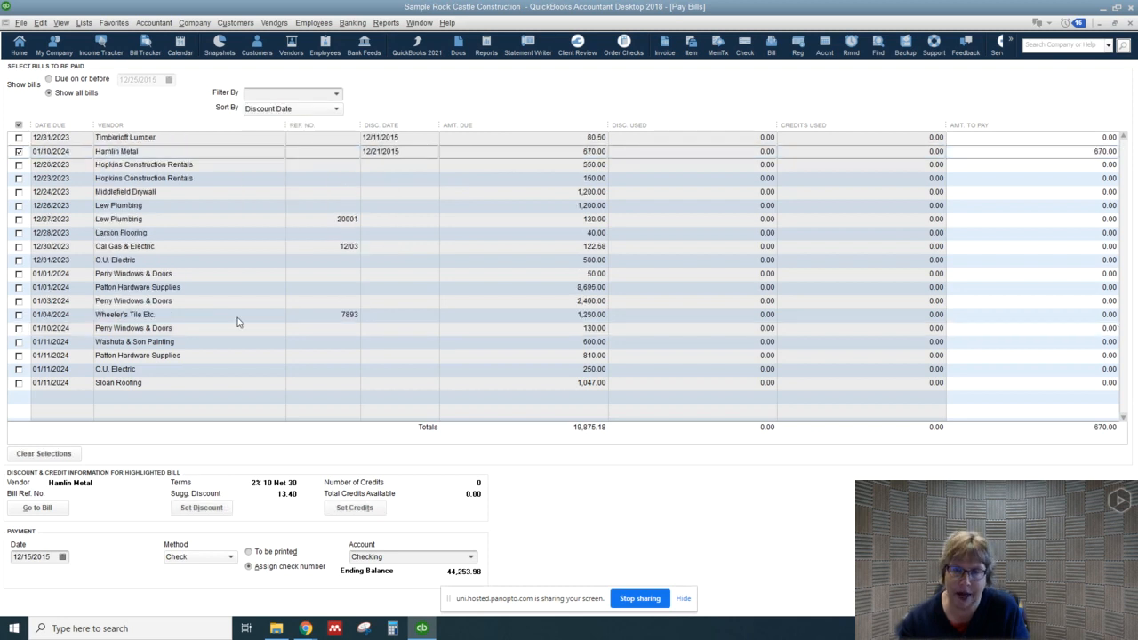
mouse_move(356, 252)
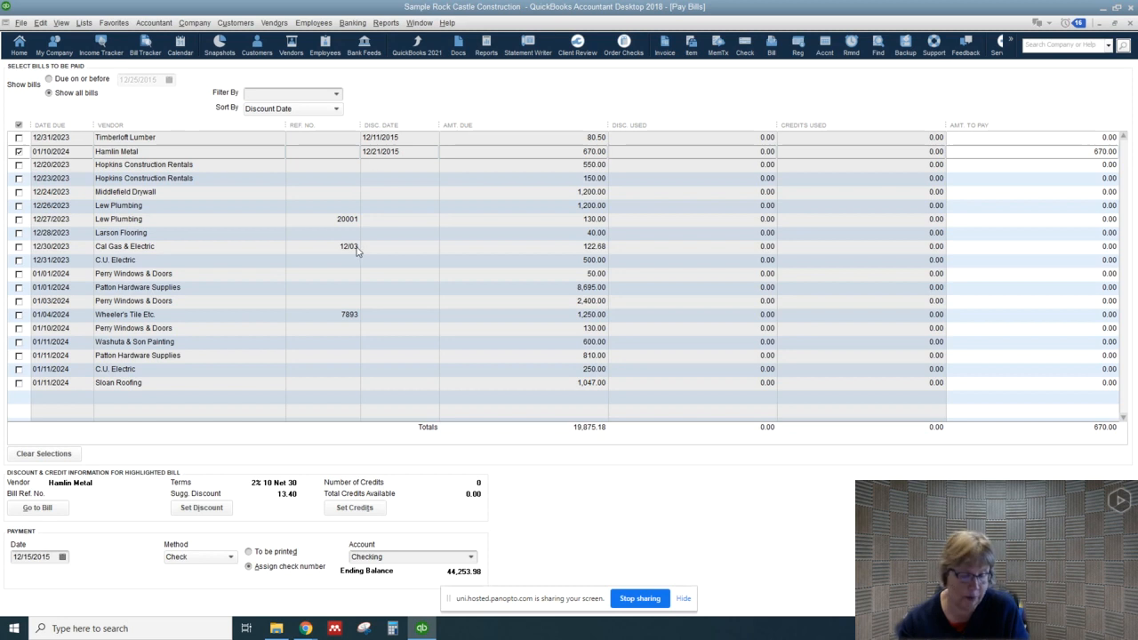
mouse_move(349, 274)
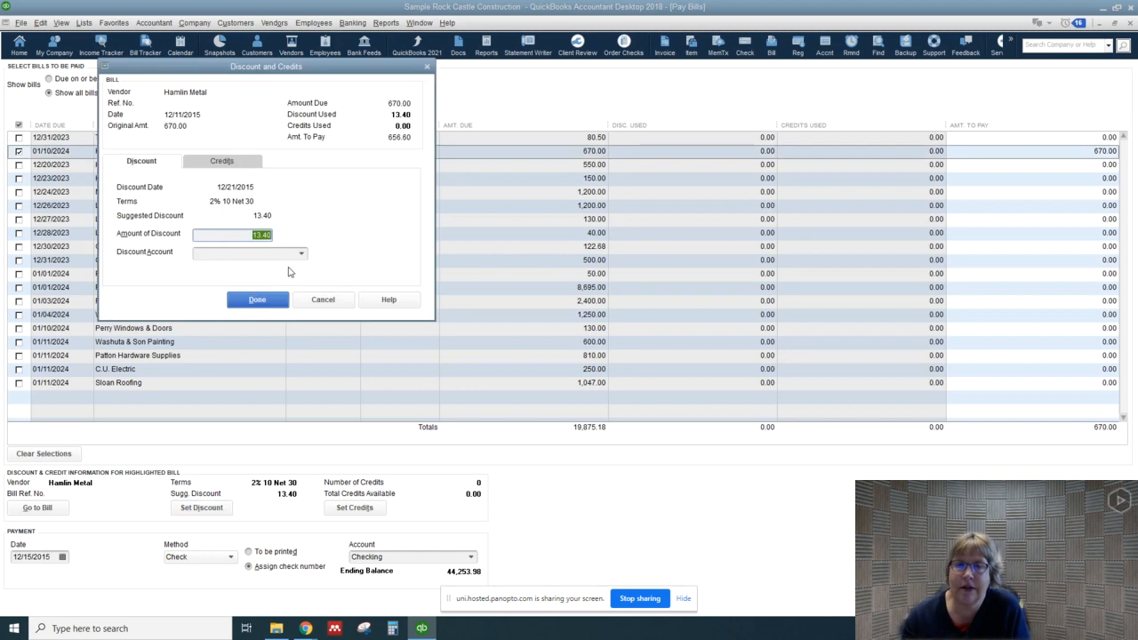
Post the 13.40 discount to the Purchase Discounts account and apply it, leaving 656.60 to pay.
click(303, 253)
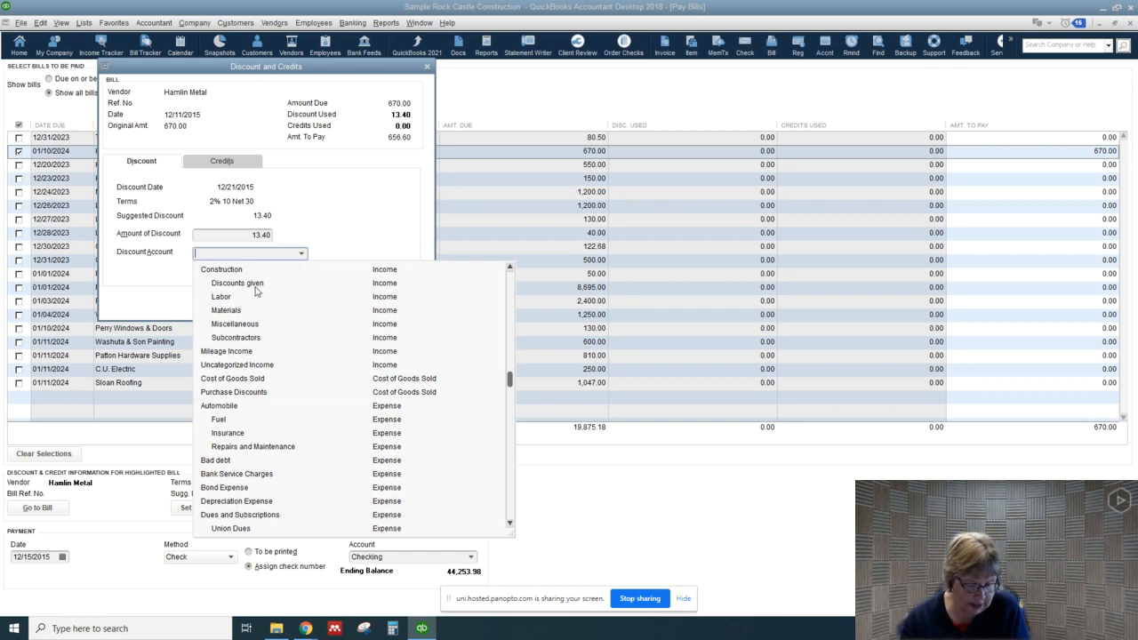
click(235, 393)
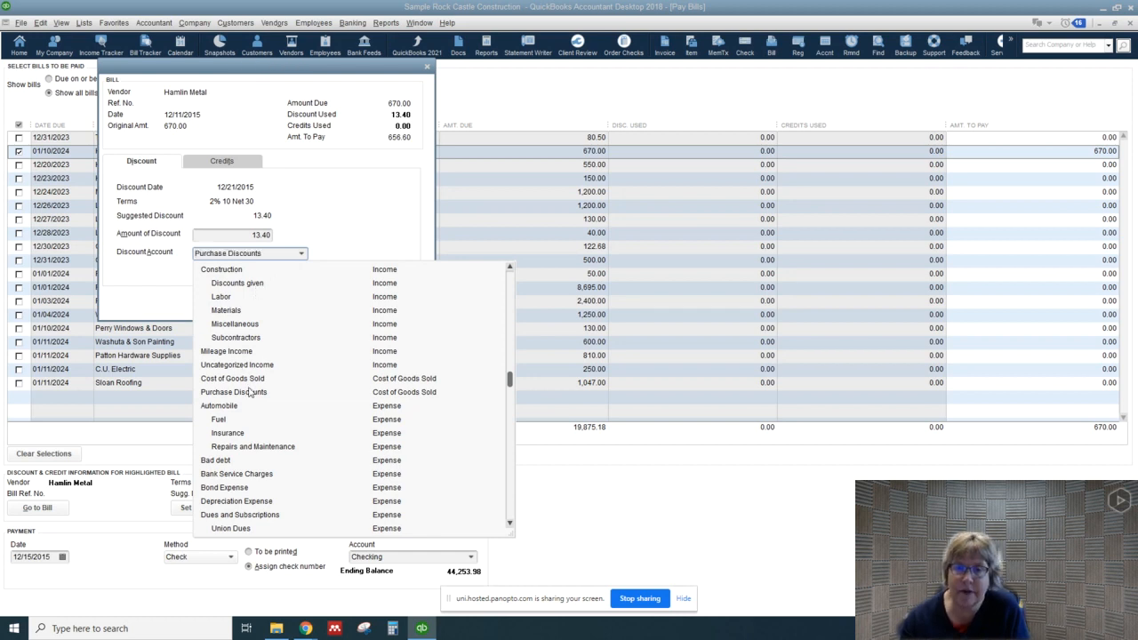
click(235, 393)
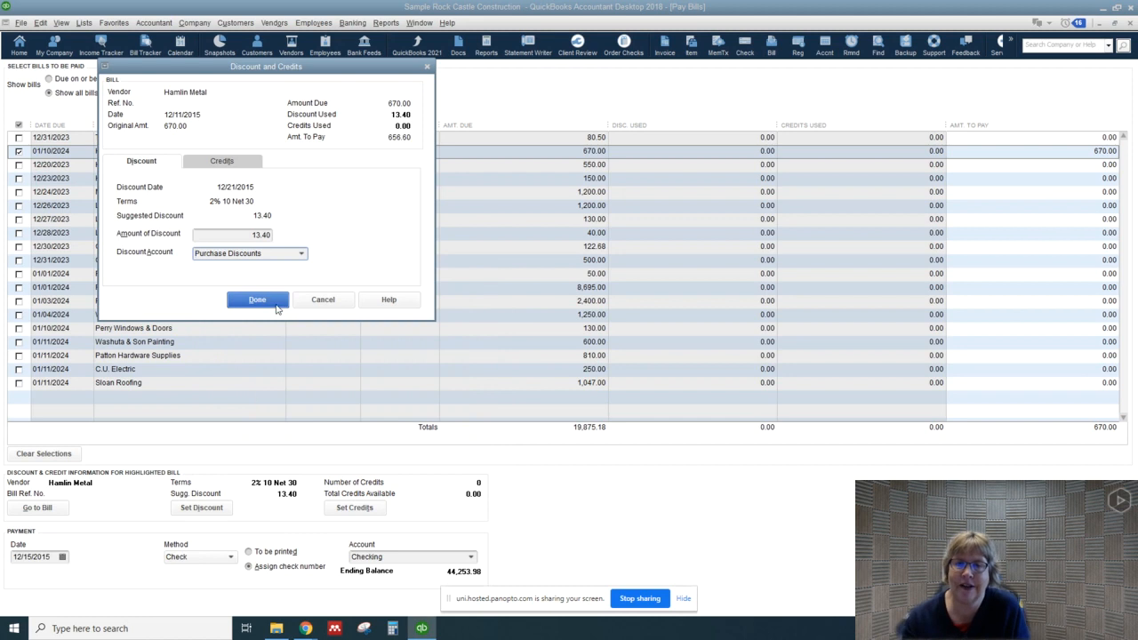
click(256, 299)
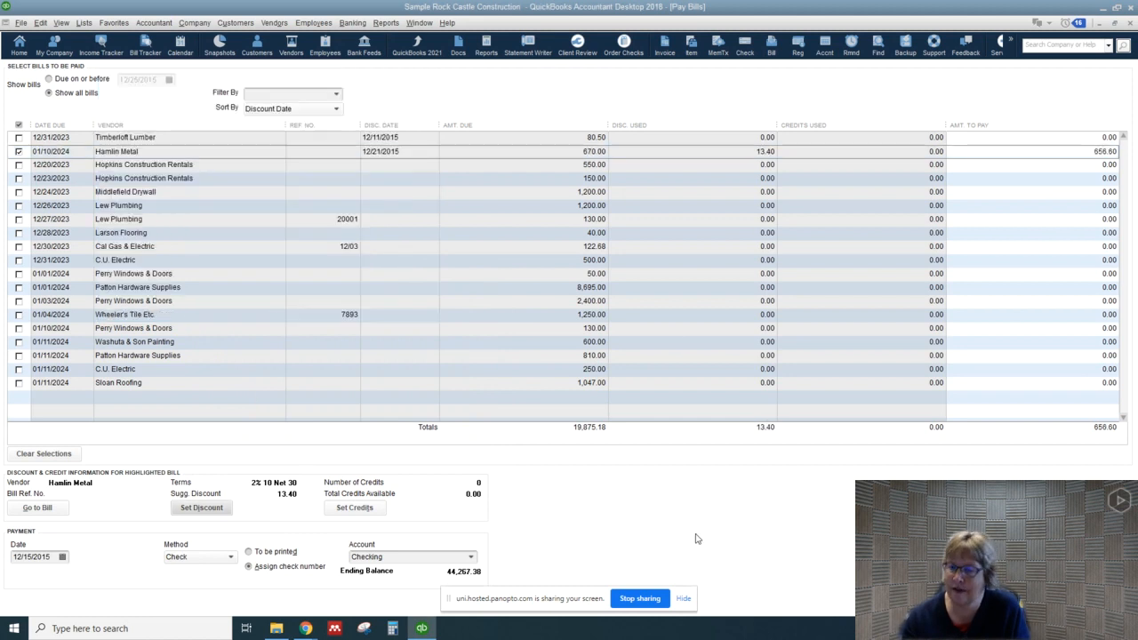
mouse_move(425, 368)
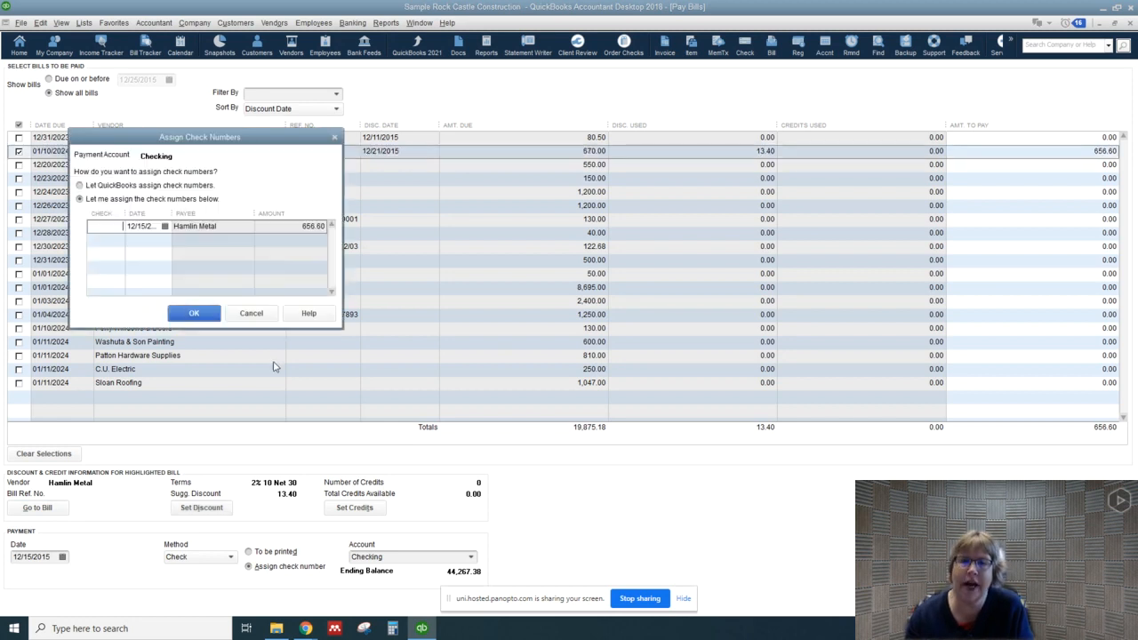
Pay Hamlin Metal 656.60 with an automatically assigned check number (302) and dismiss the payment summary.
click(80, 185)
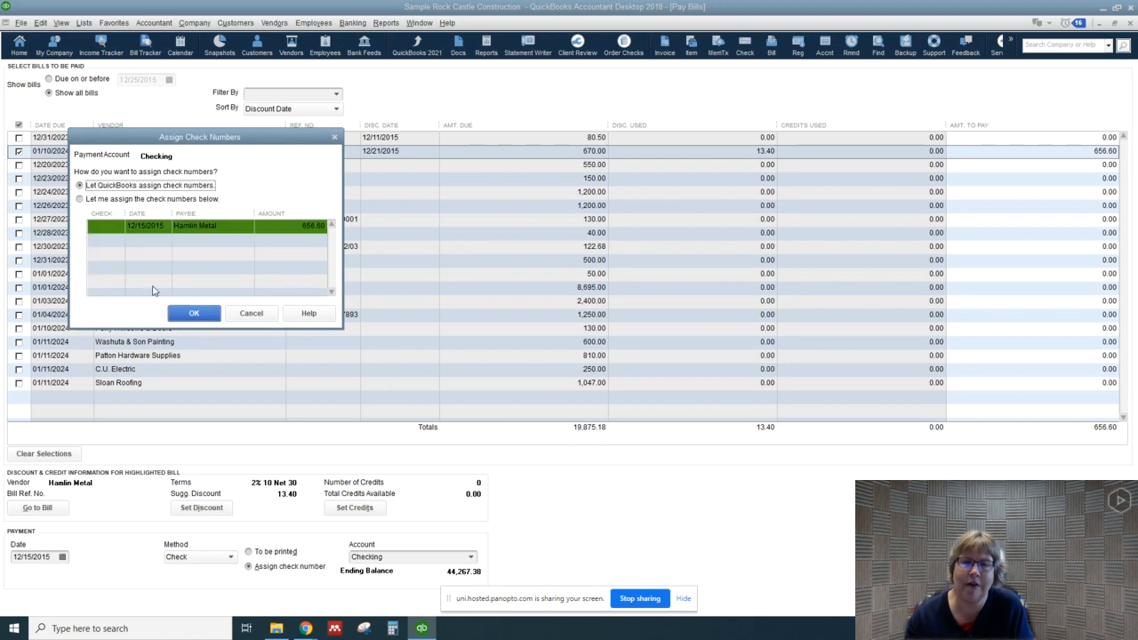
click(194, 313)
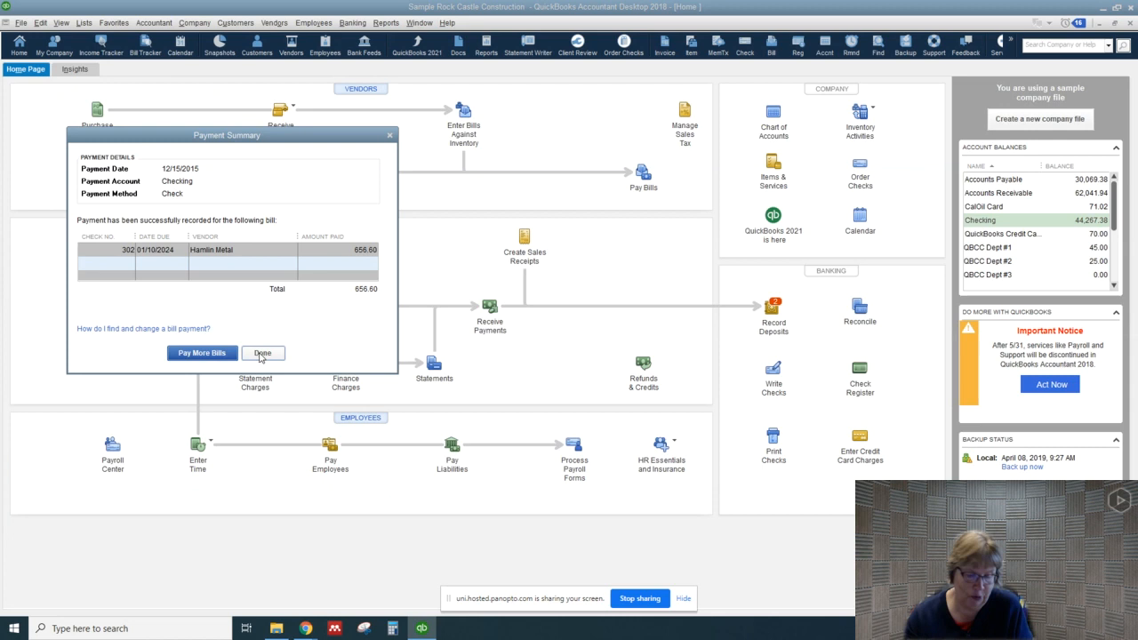
click(262, 352)
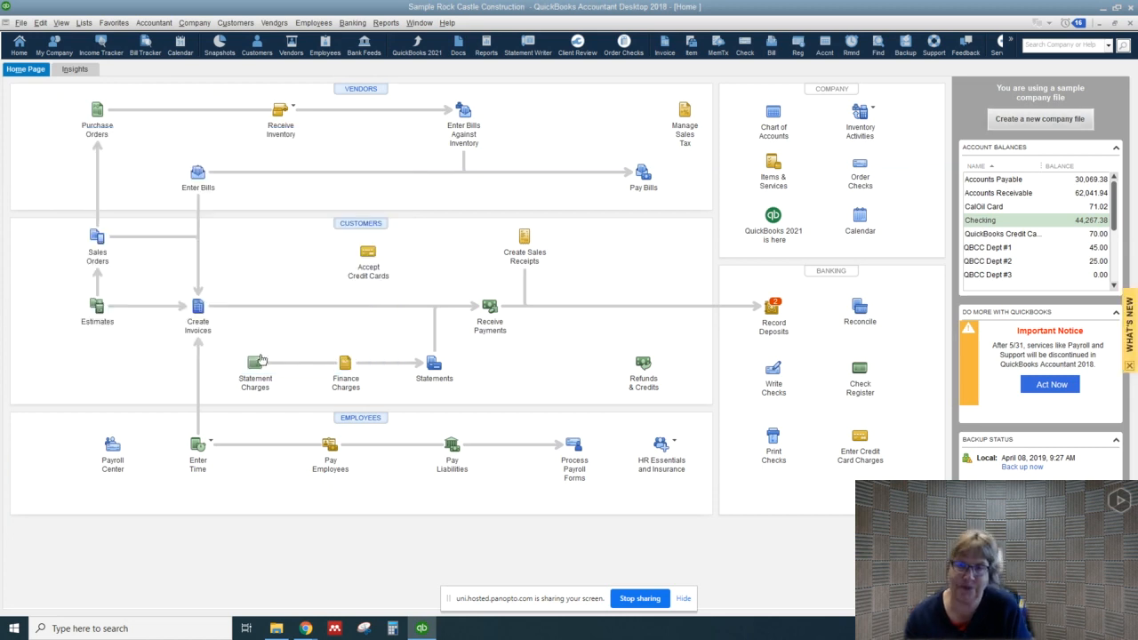
mouse_move(248, 372)
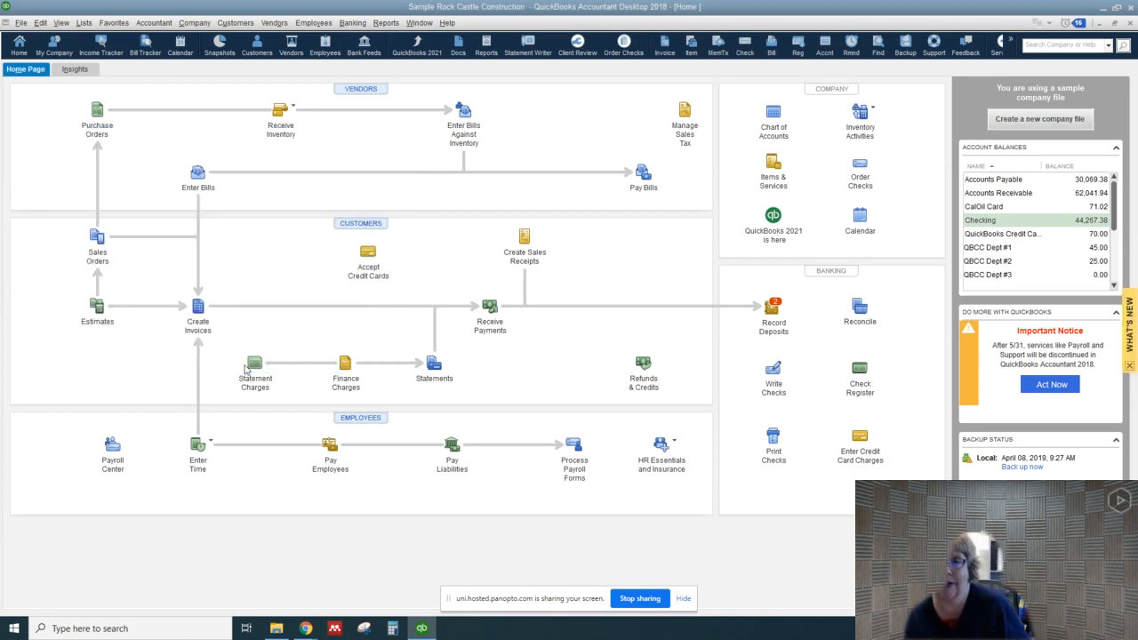
mouse_move(859, 368)
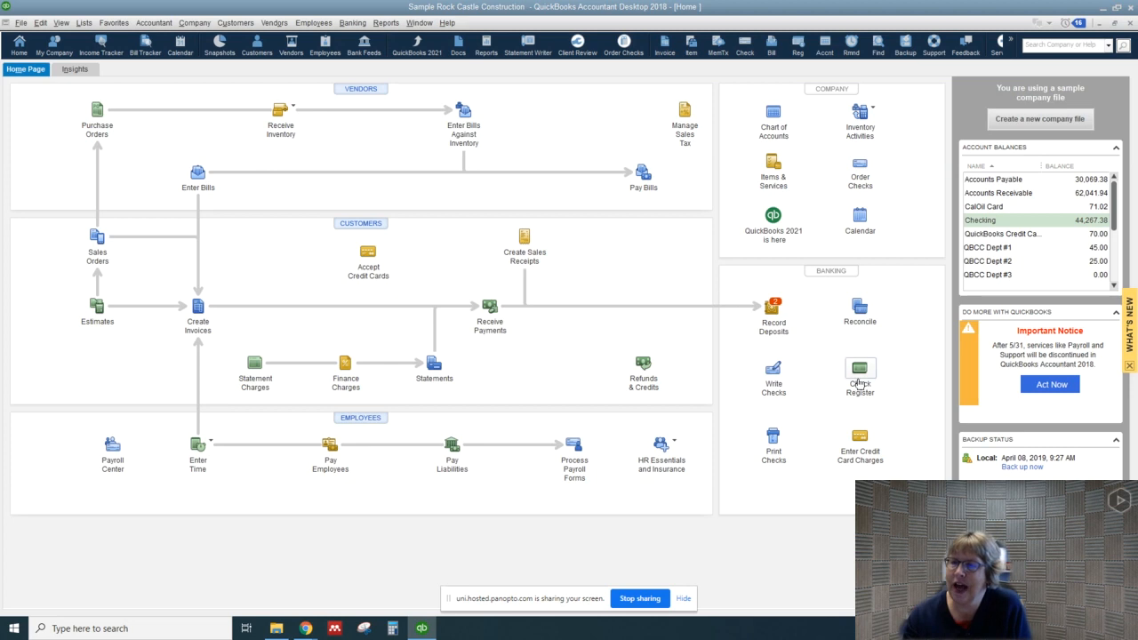
mouse_move(359, 89)
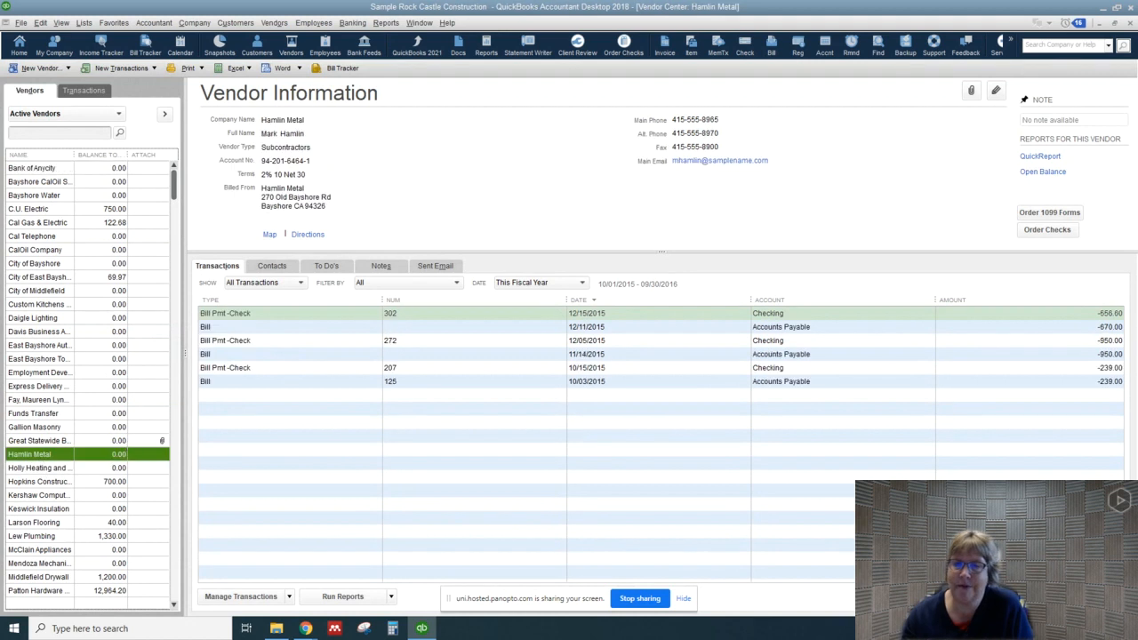
mouse_move(1124, 345)
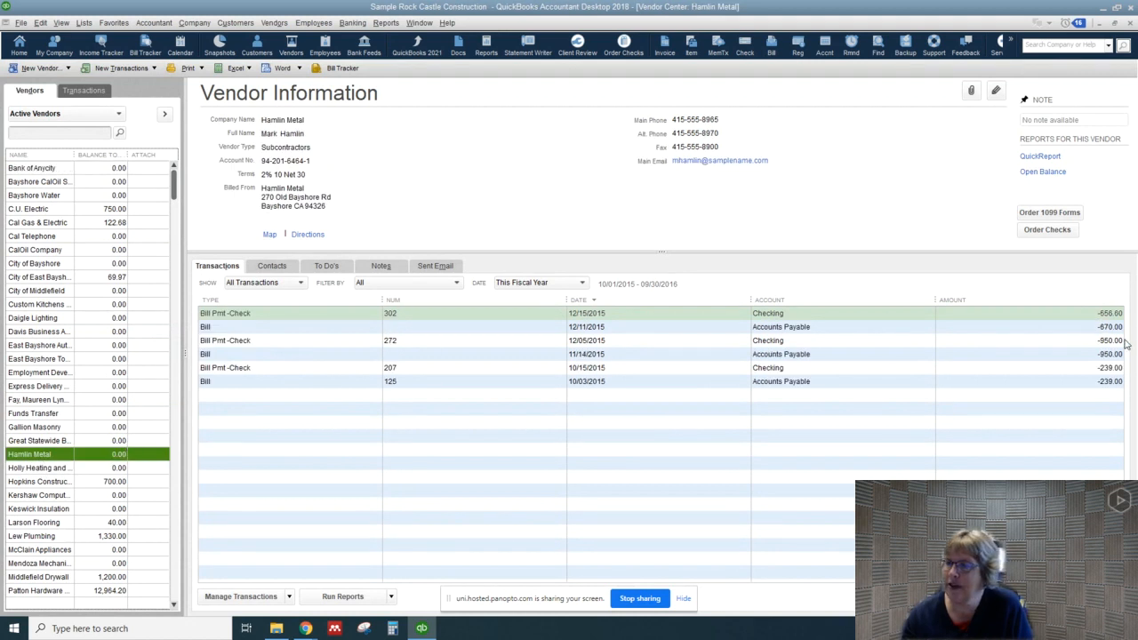
mouse_move(1097, 341)
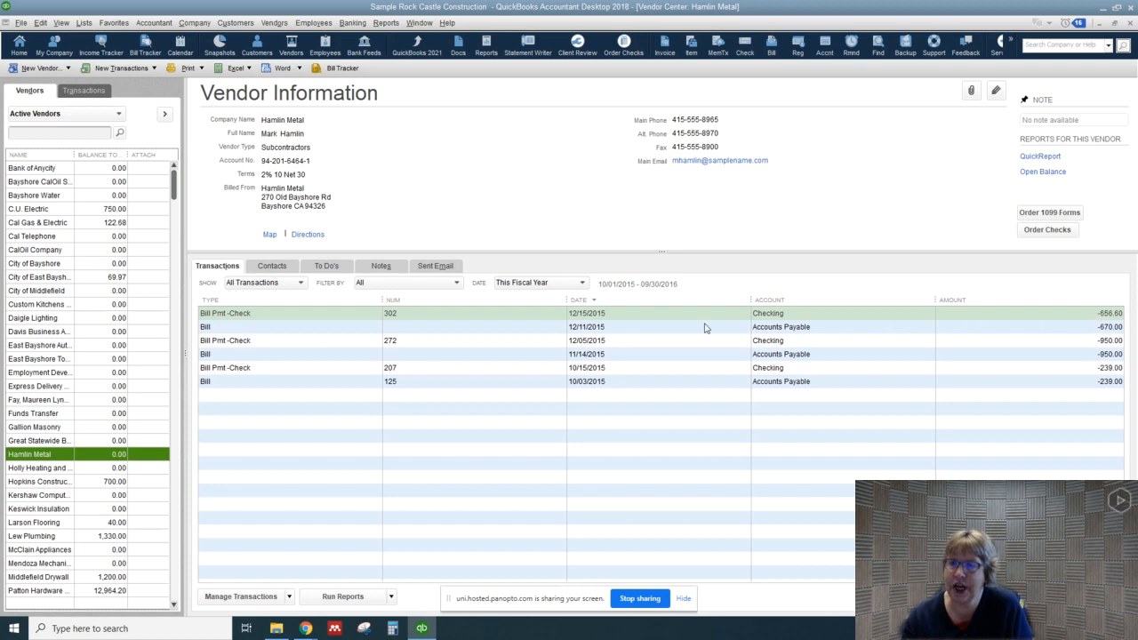
mouse_move(380, 352)
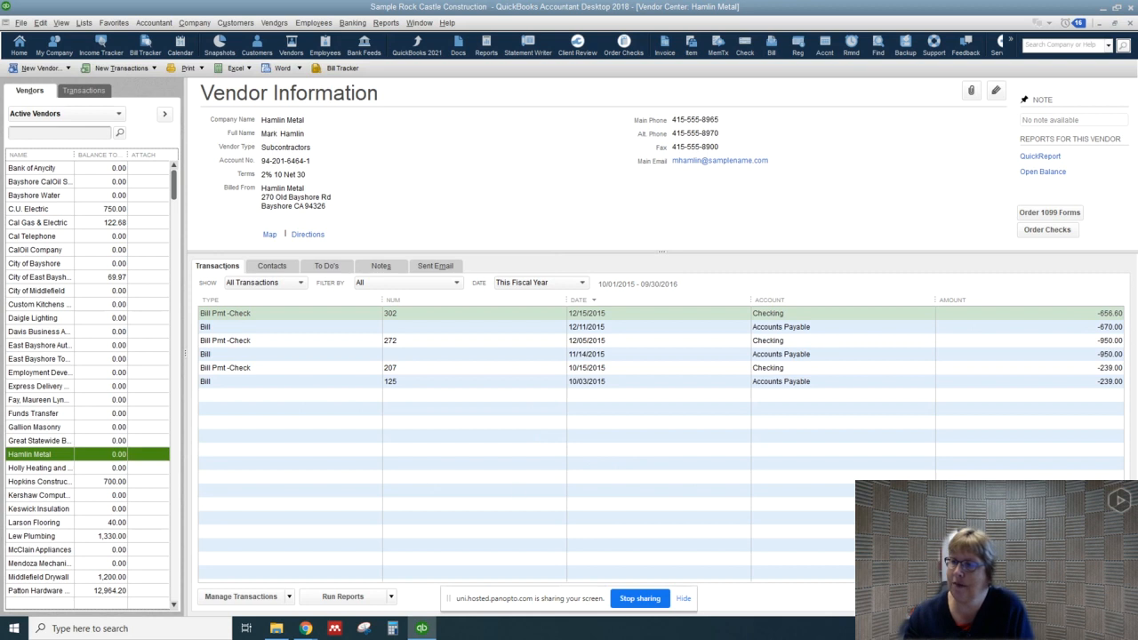
mouse_move(345, 514)
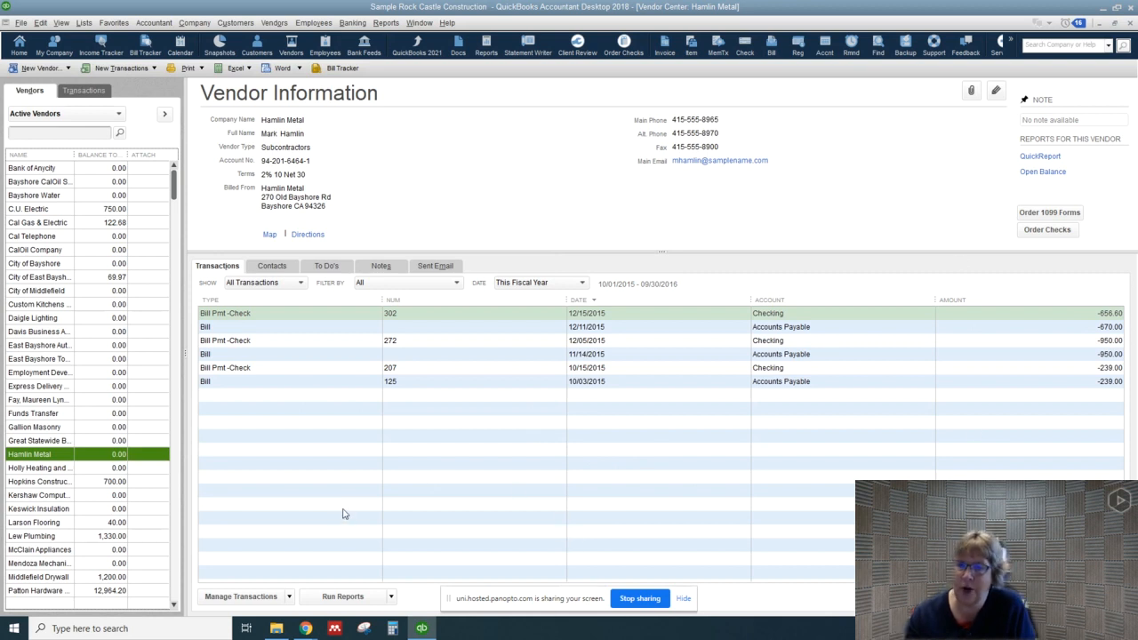
mouse_move(875, 102)
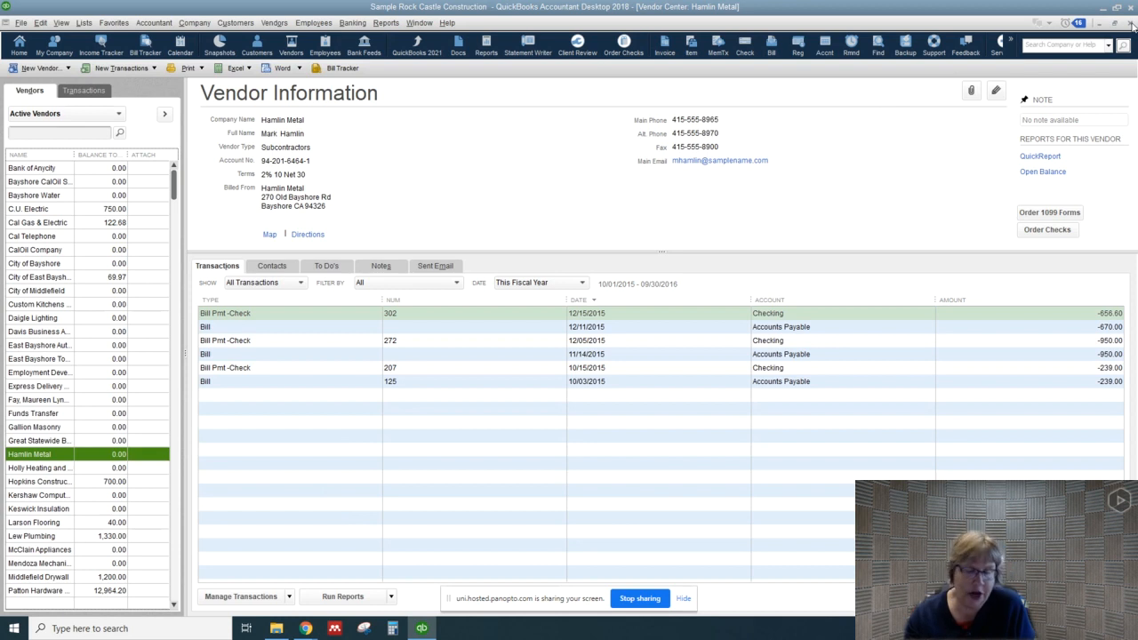
click(17, 47)
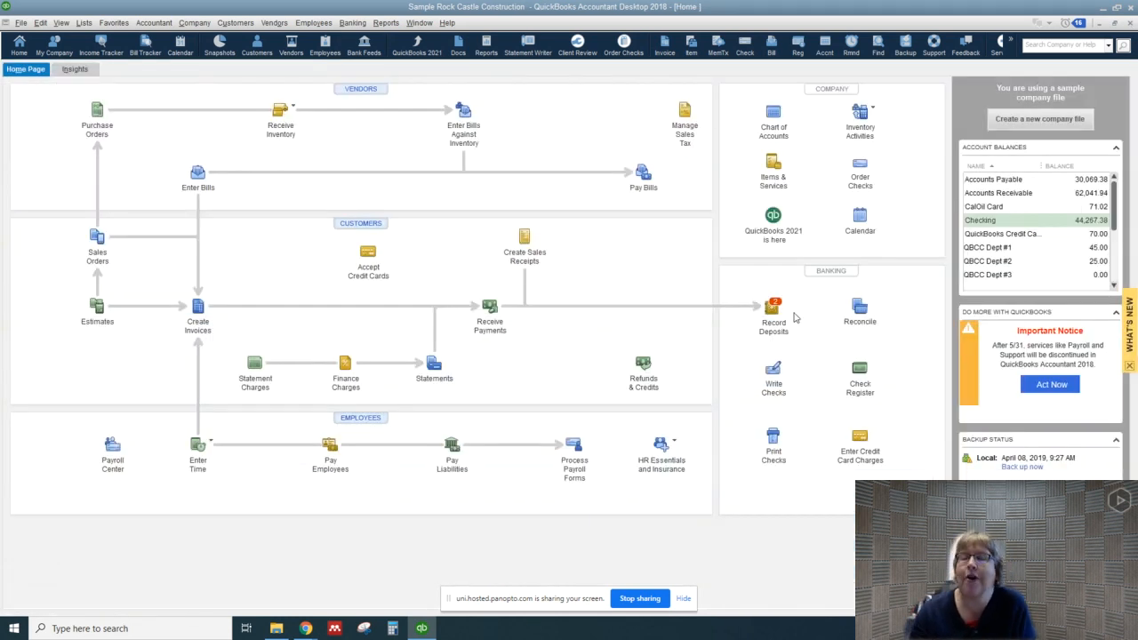
mouse_move(644, 451)
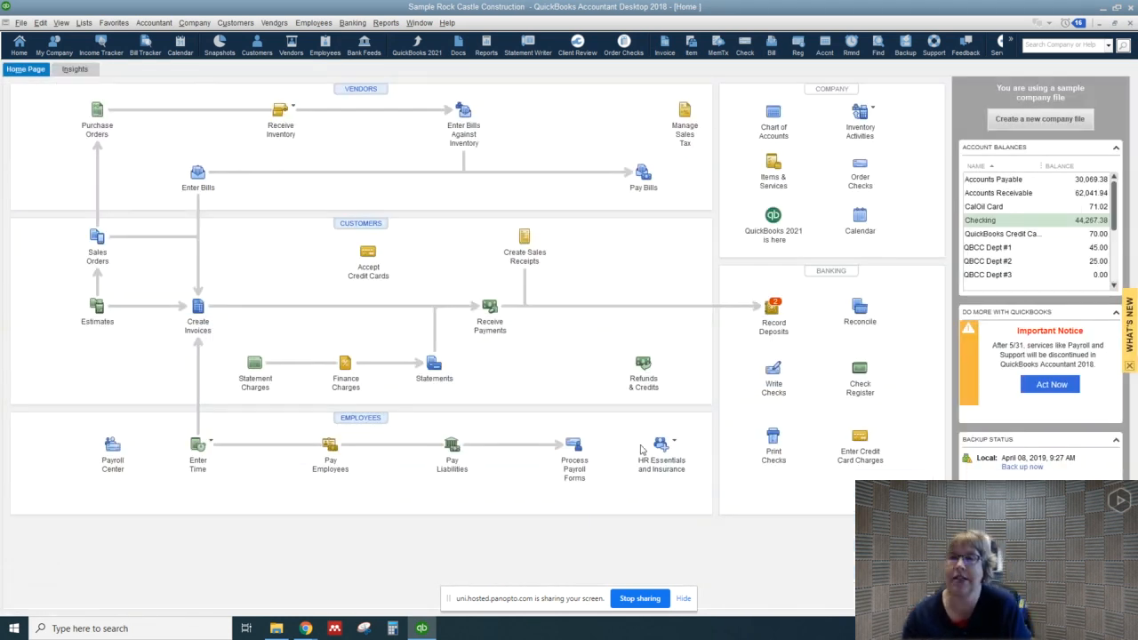